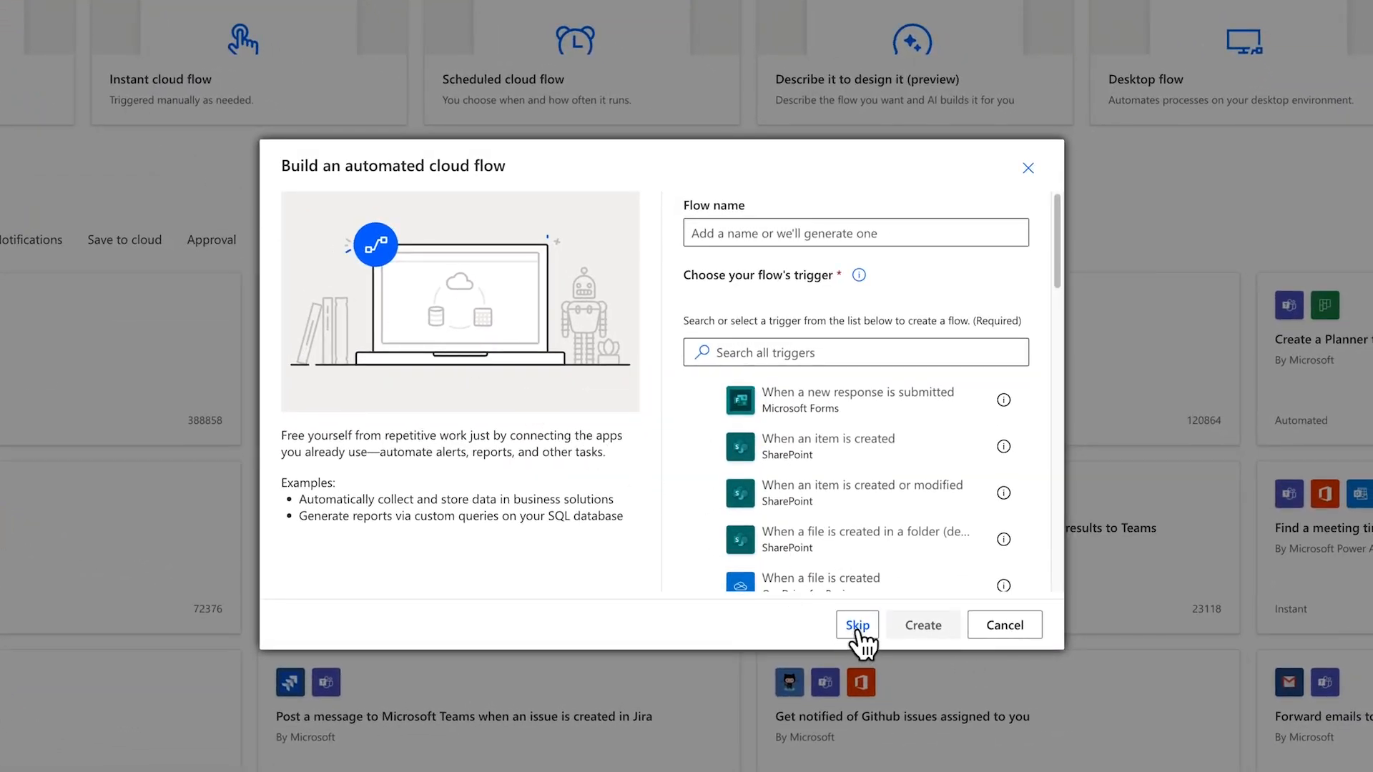
Step: Skip the guided setup and choose SharePoint as the trigger connector
click(856, 625)
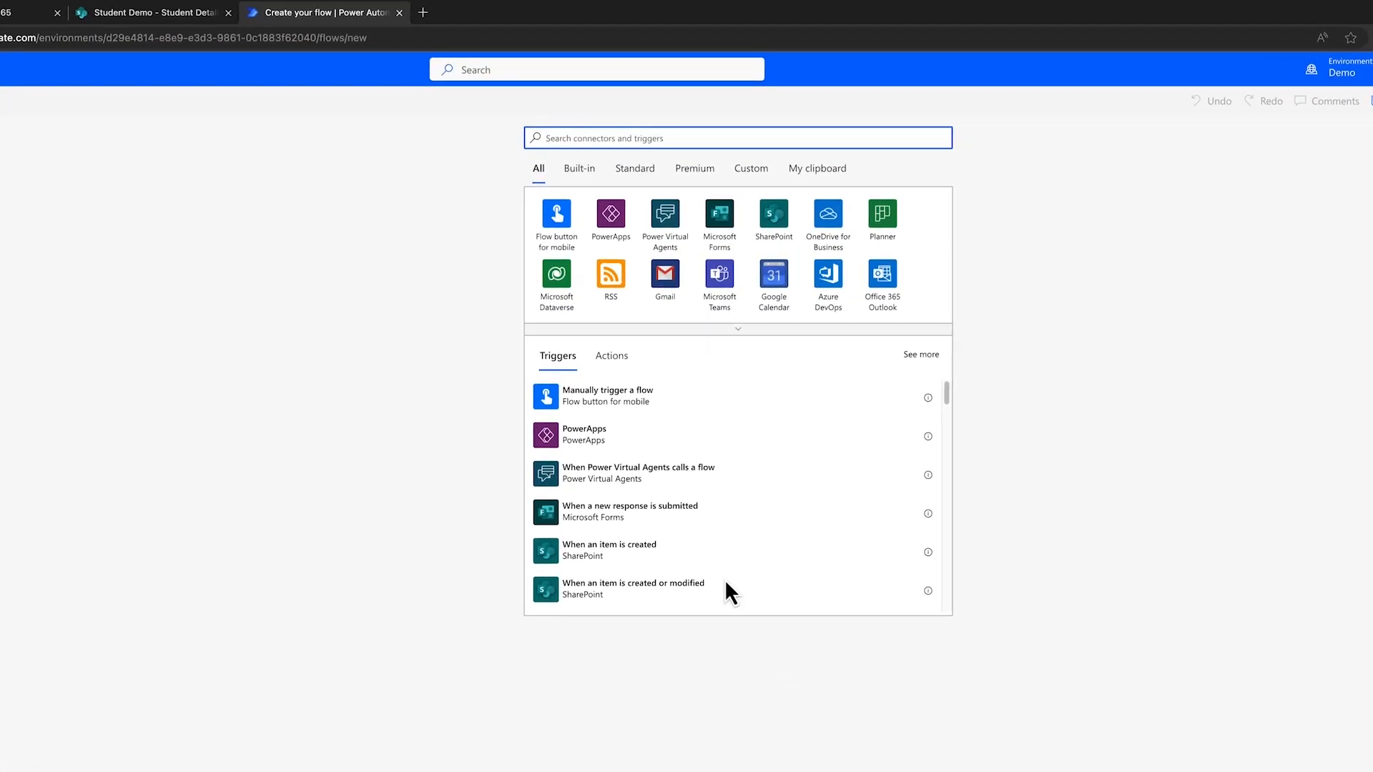
mouse_move(558, 358)
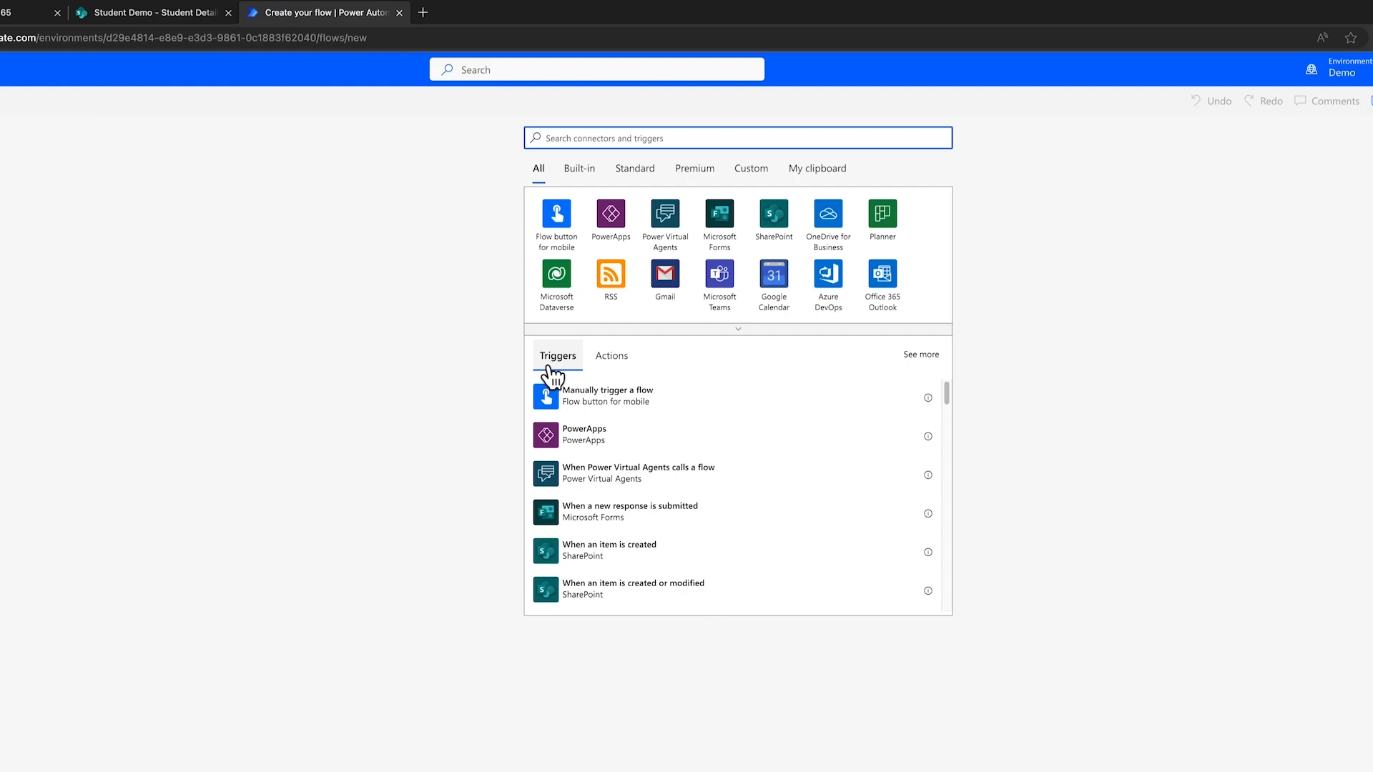
mouse_move(773, 216)
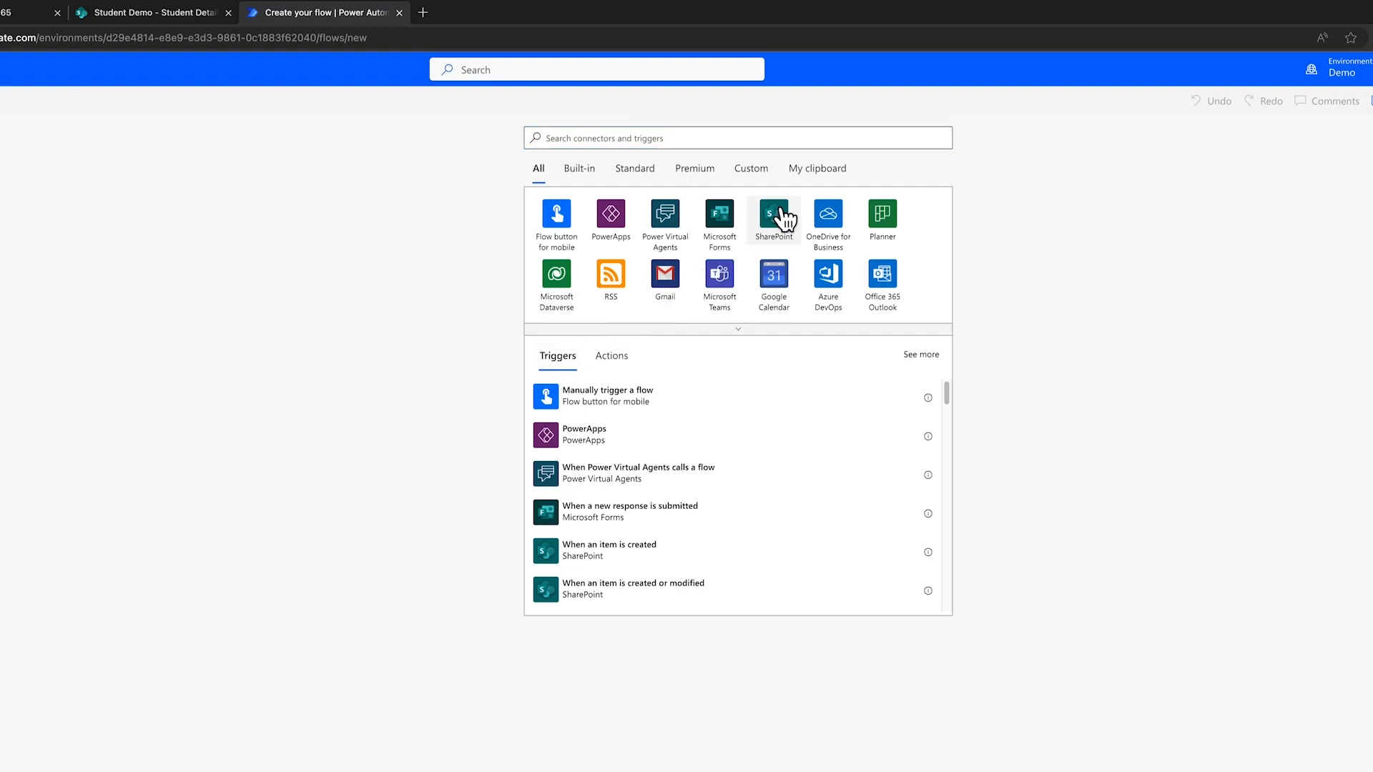
click(774, 218)
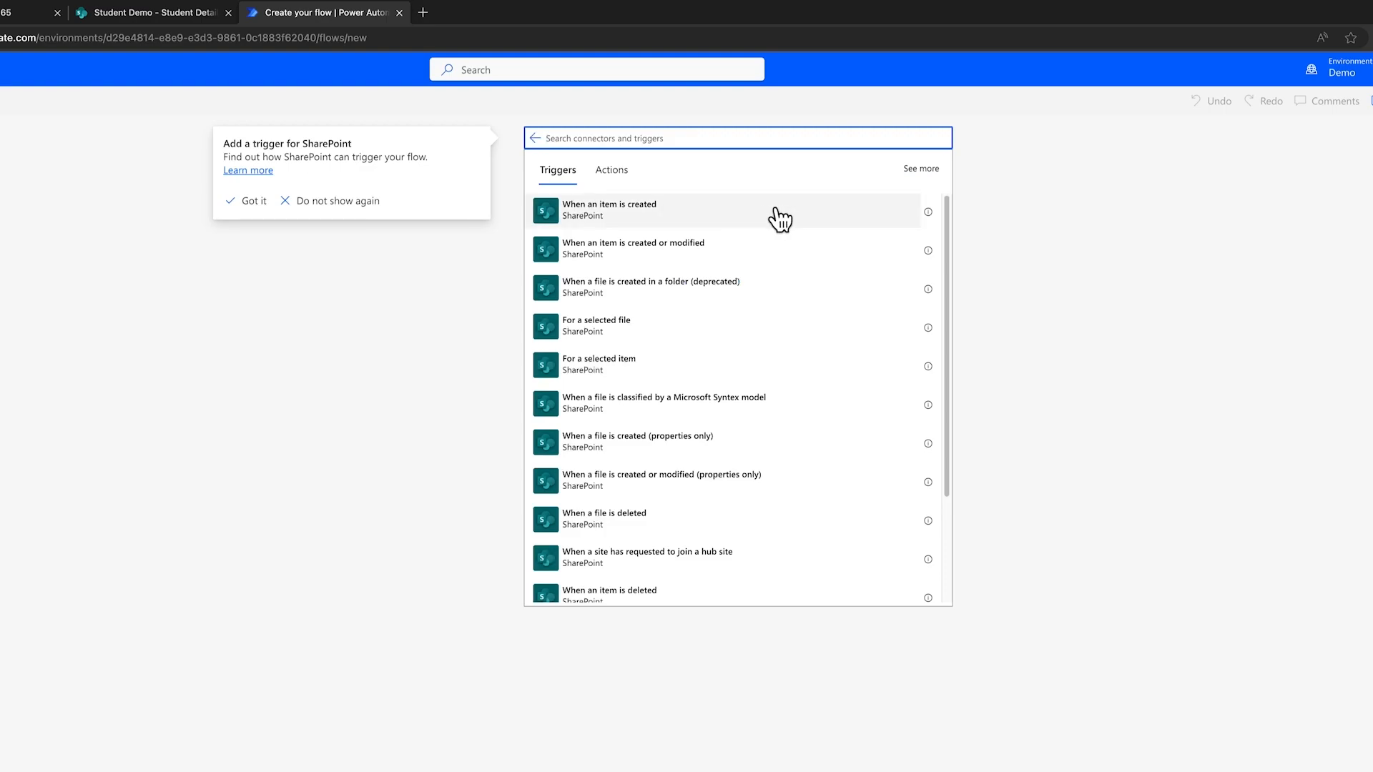
Step: Use the 'When an item is created' trigger on the Student Demo site's Student Details list
click(611, 210)
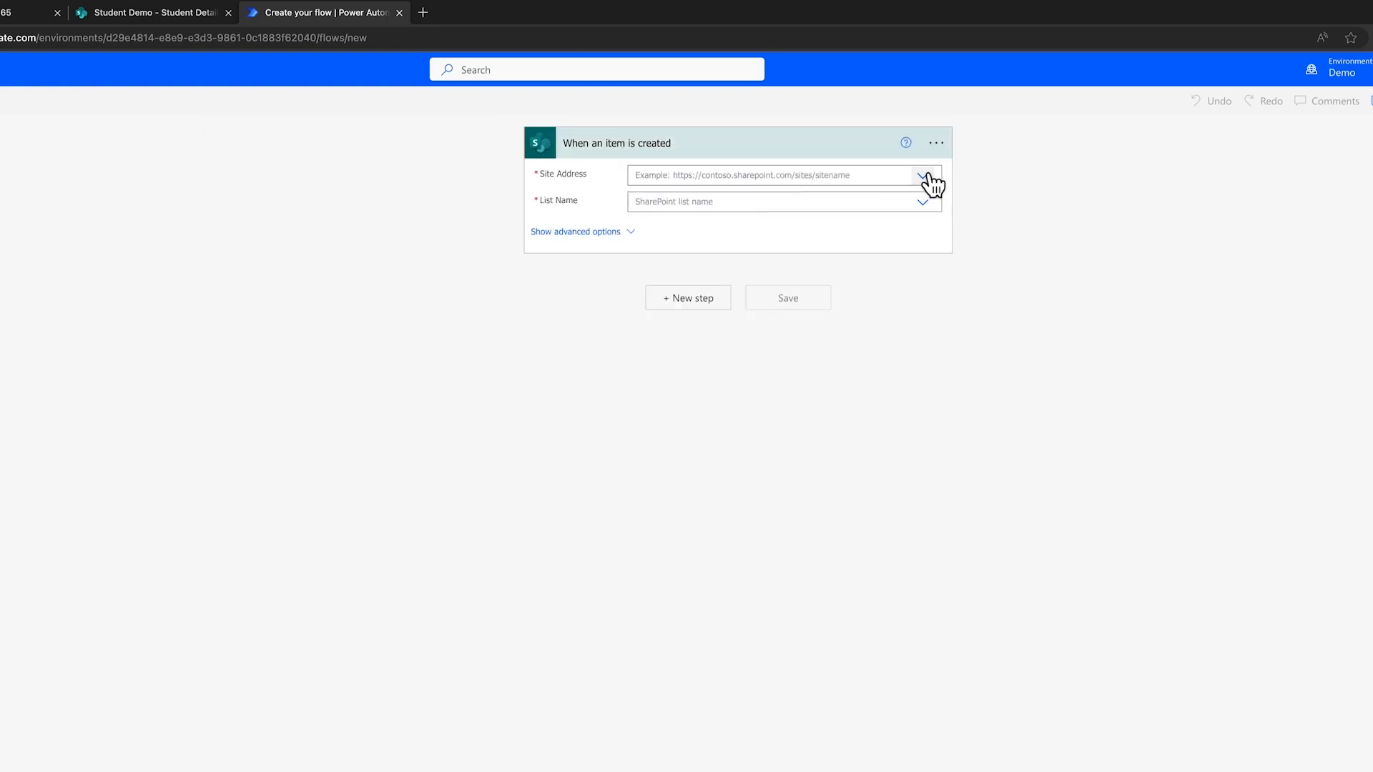
click(927, 175)
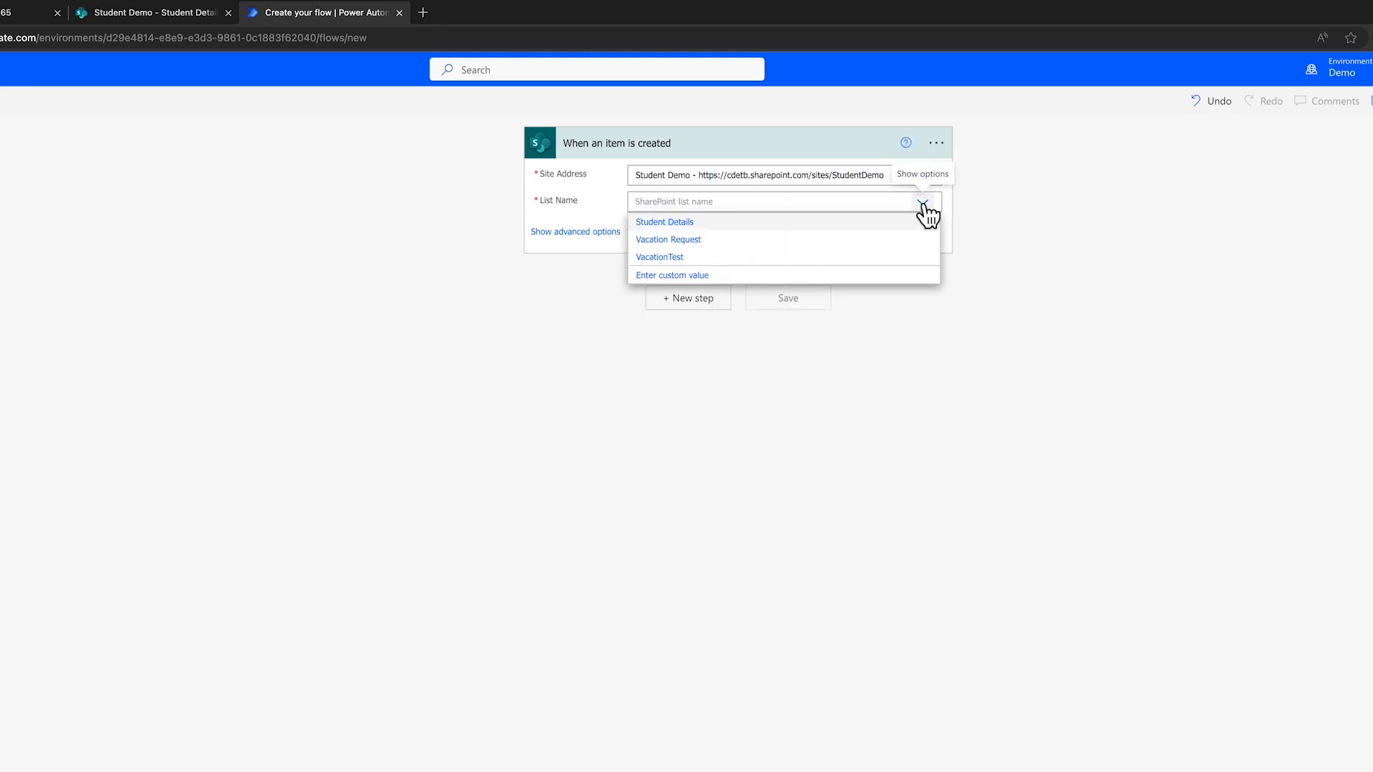
click(665, 222)
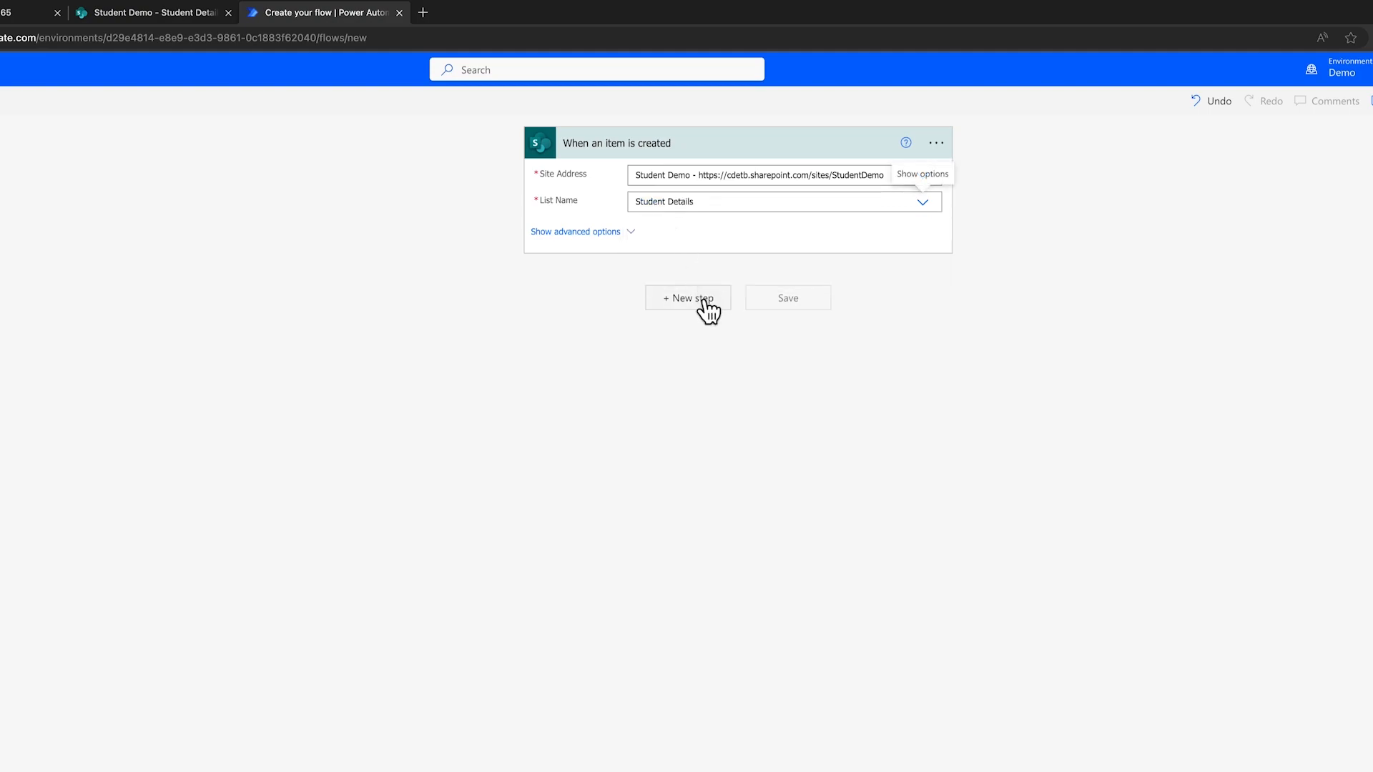
Step: Add a new step after the trigger and search actions for 'send email'
click(688, 297)
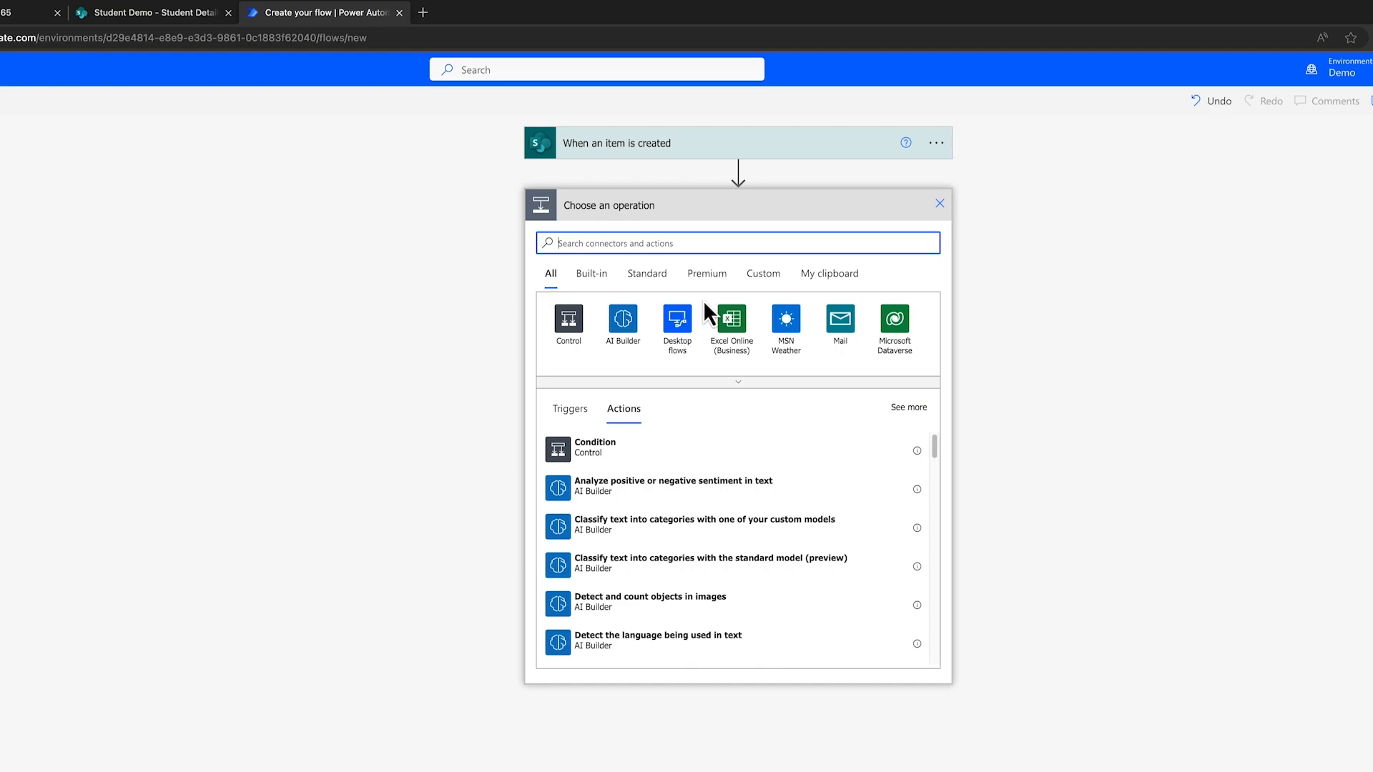
mouse_move(706, 313)
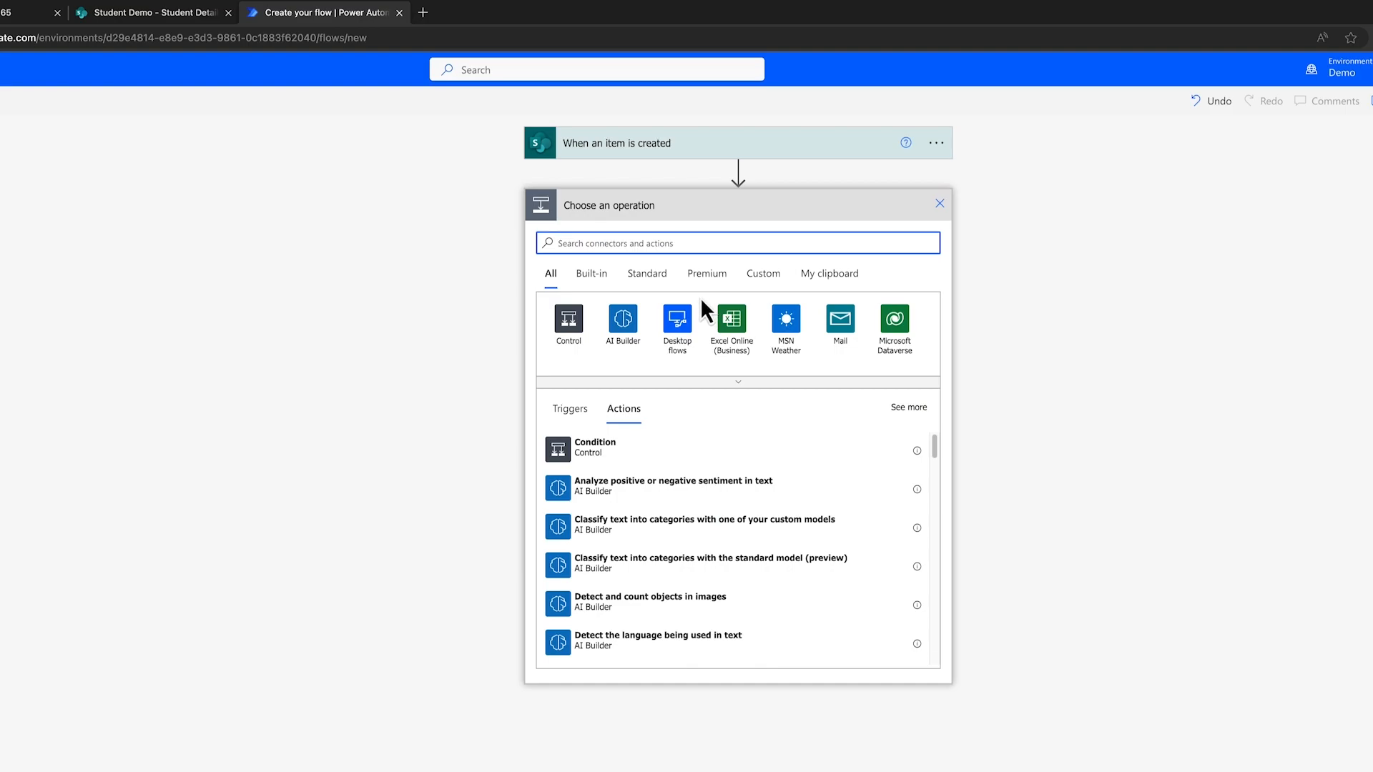
text(send email)
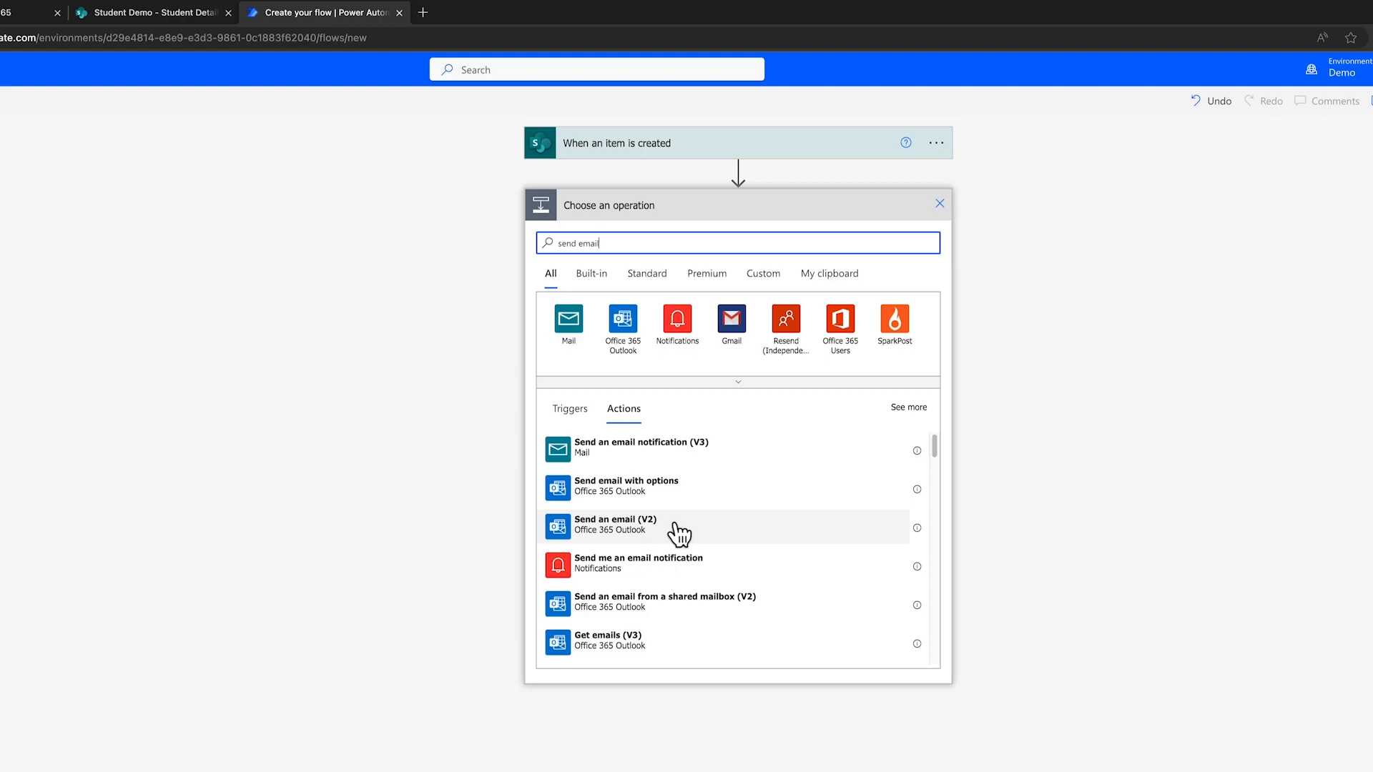
Step: Add Send an email (V2) to a technoob address with subject 'Teach with Love and Passion', then save the flow
click(615, 523)
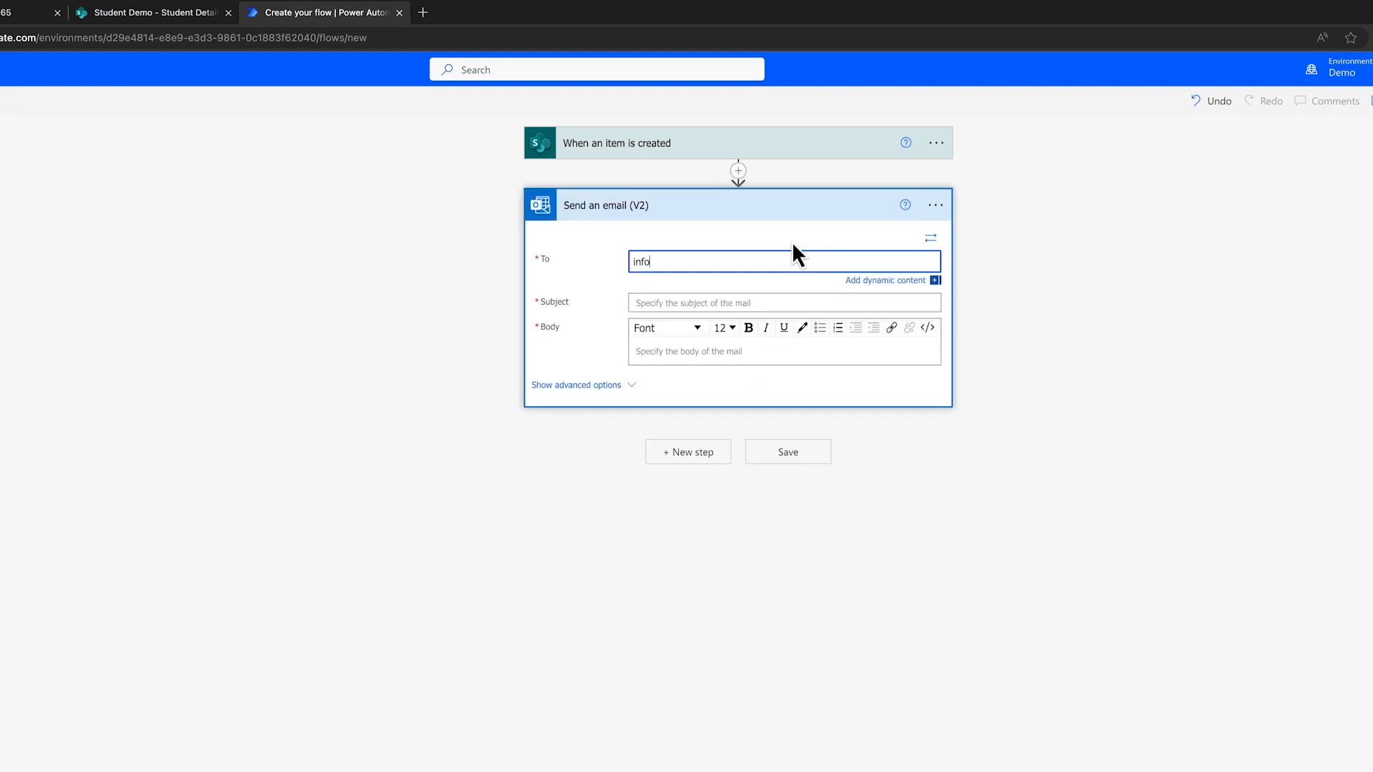
text(@technoobie.com)
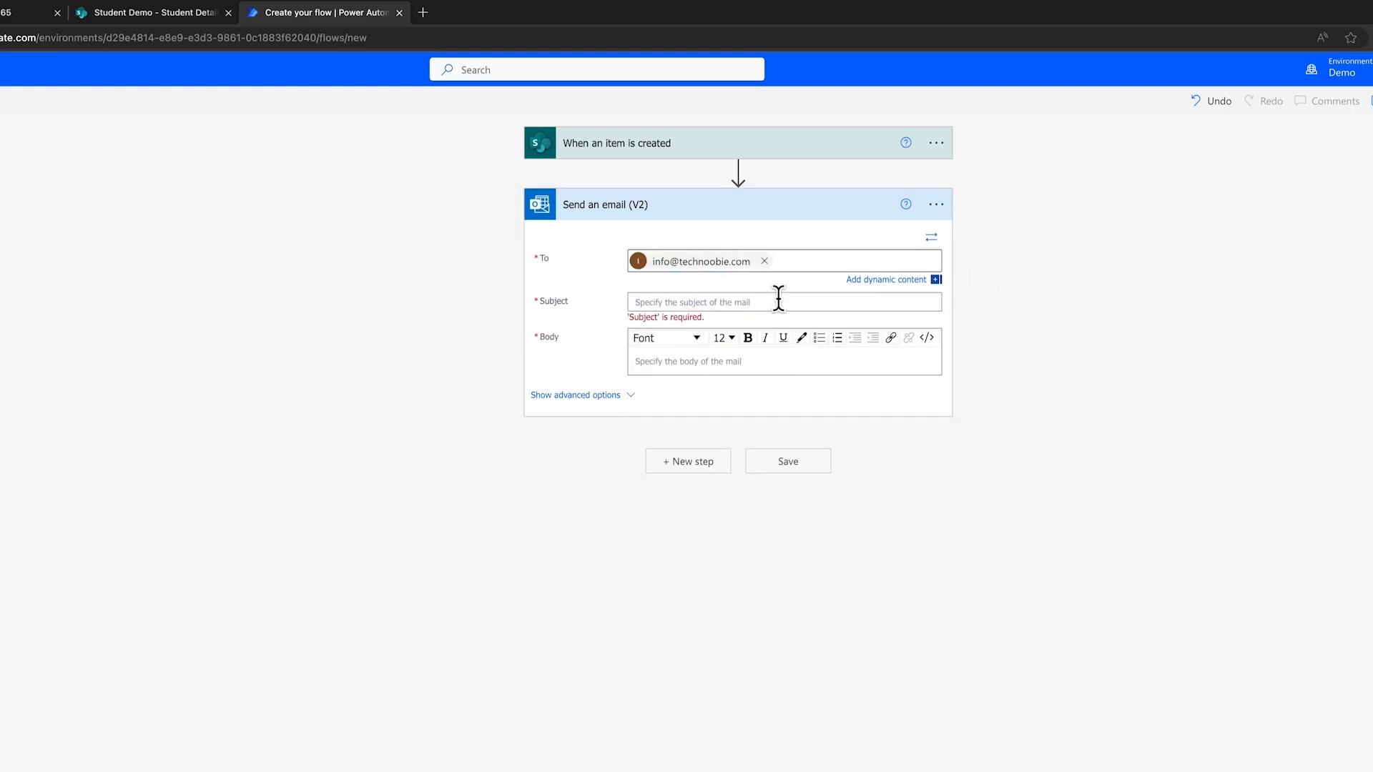
click(886, 278)
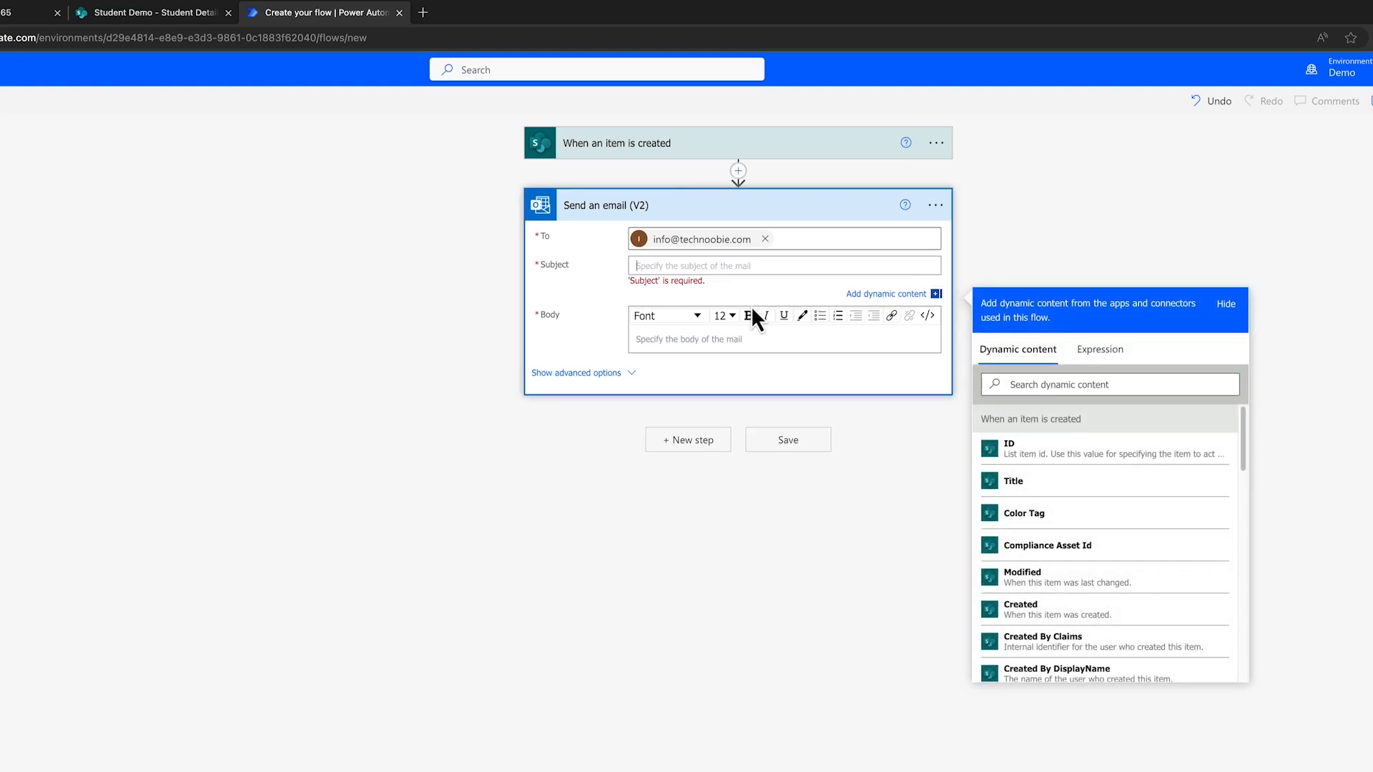
text(Teach with Love)
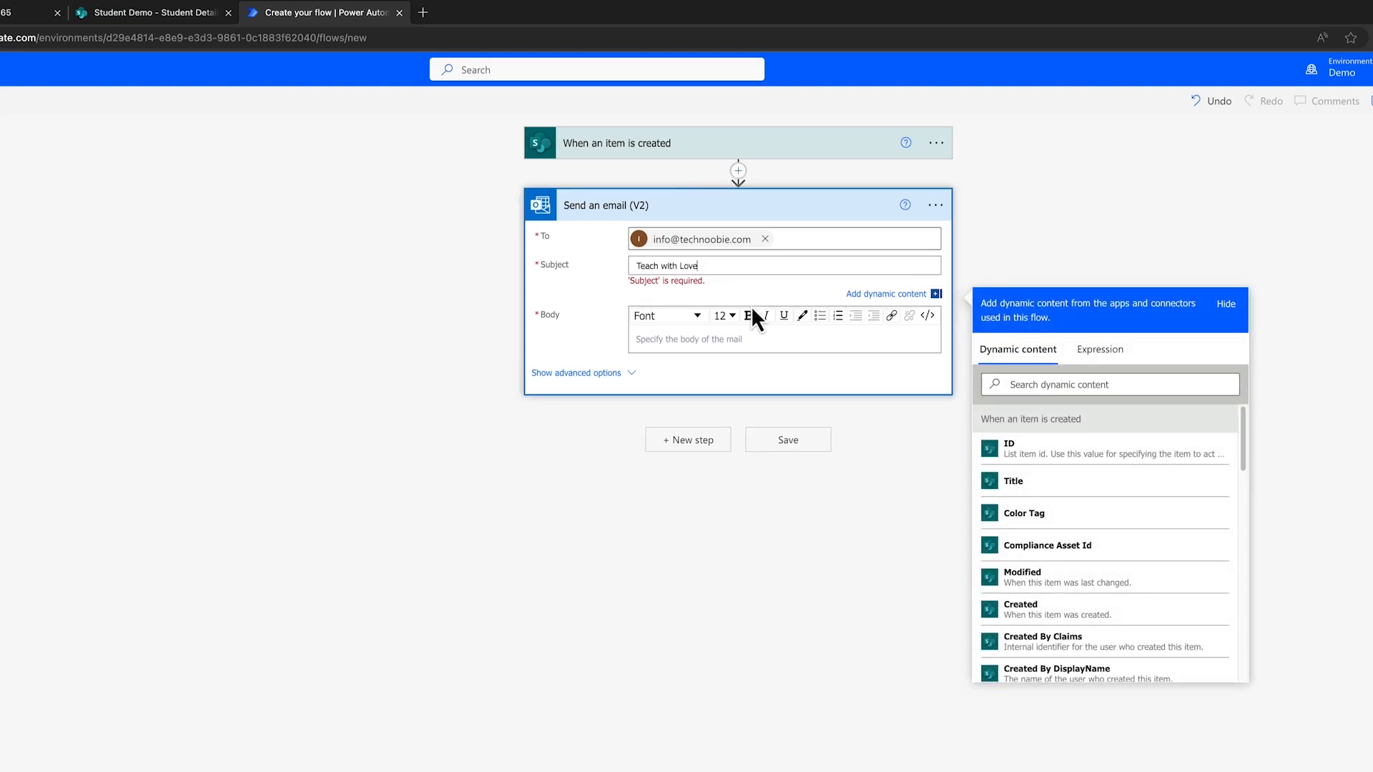
text(and P)
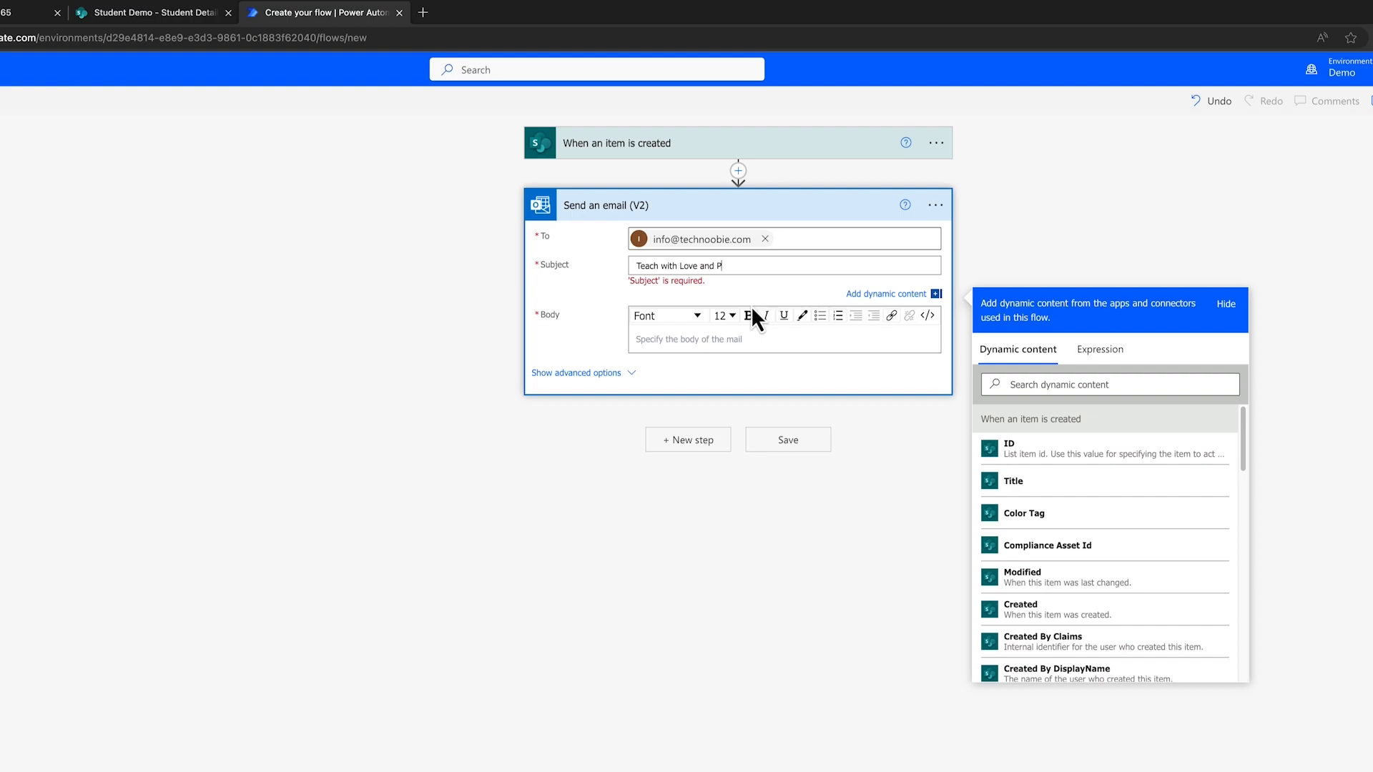
text(assion)
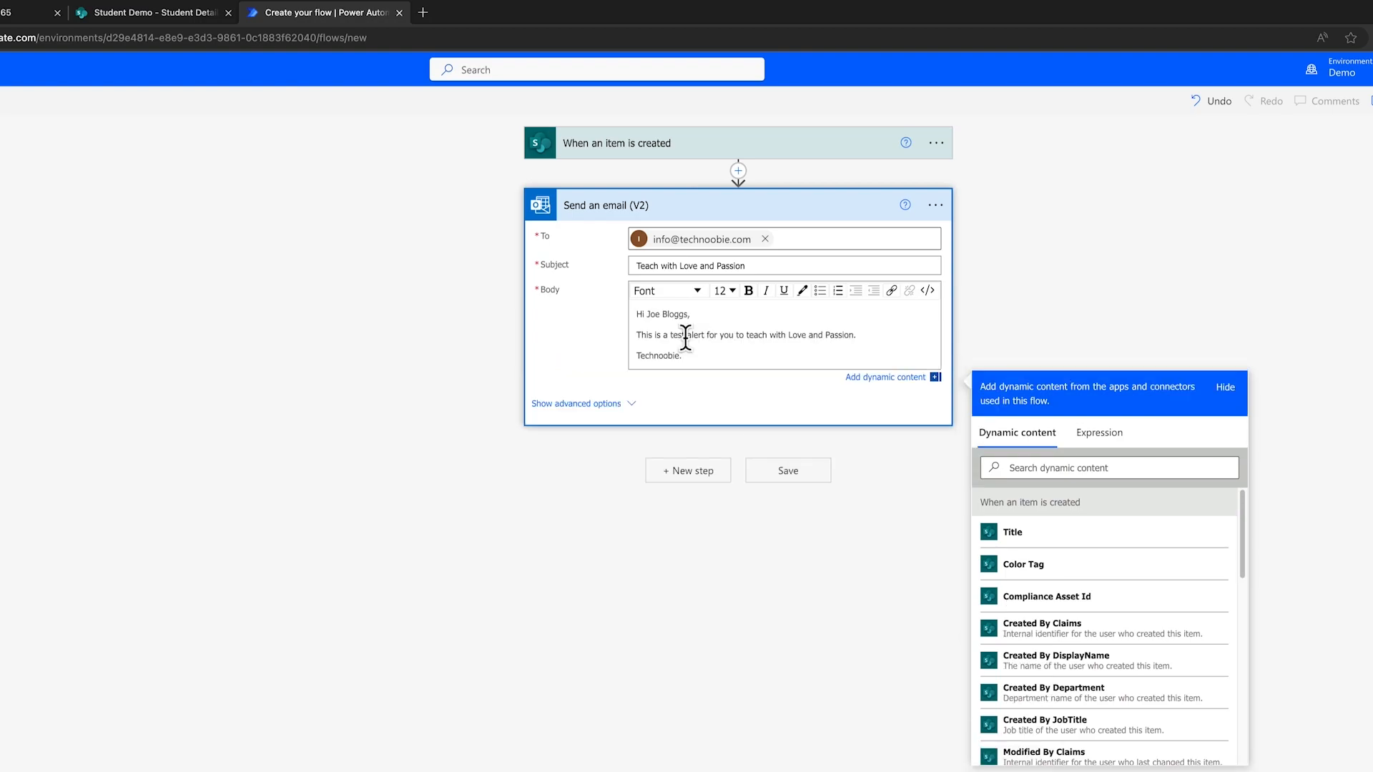
click(786, 470)
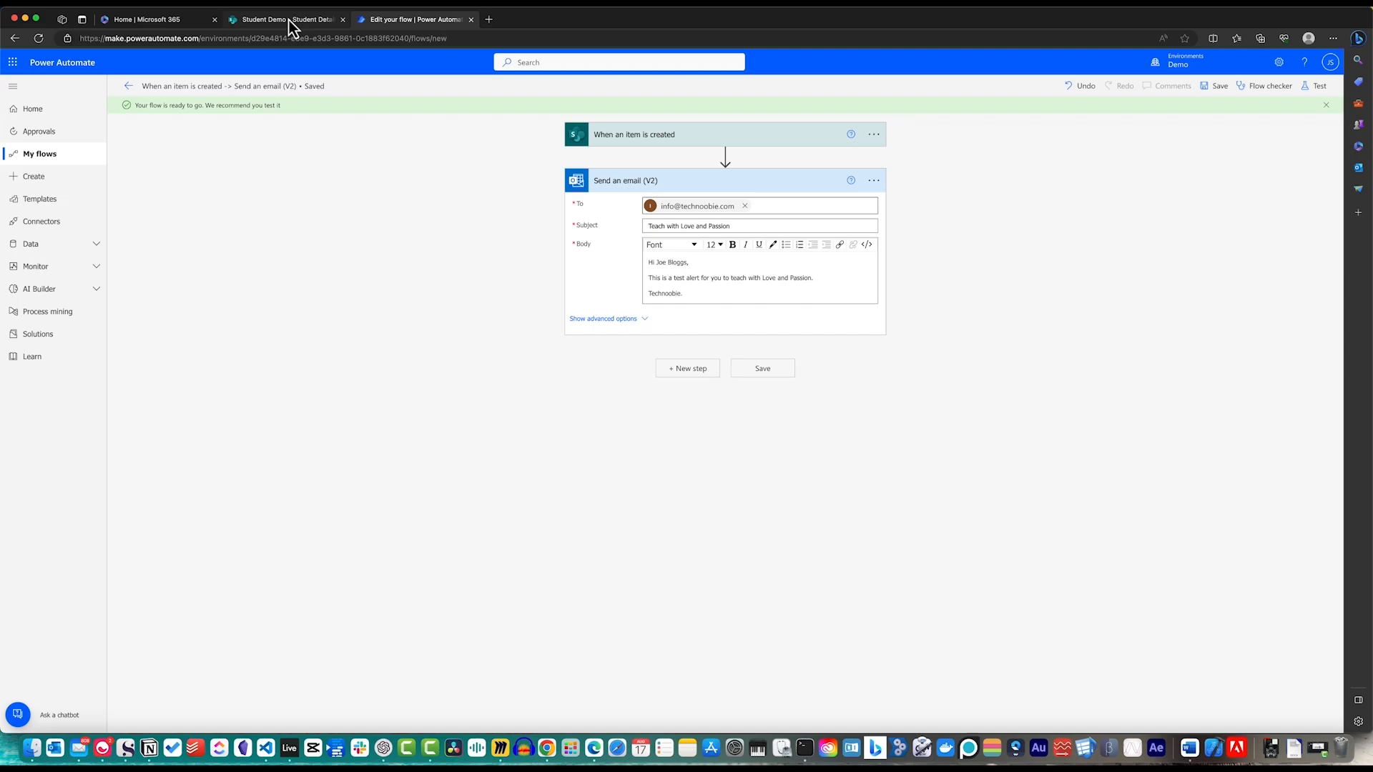
Step: Create and save a new item titled Student 1 in the Student Details list
click(288, 18)
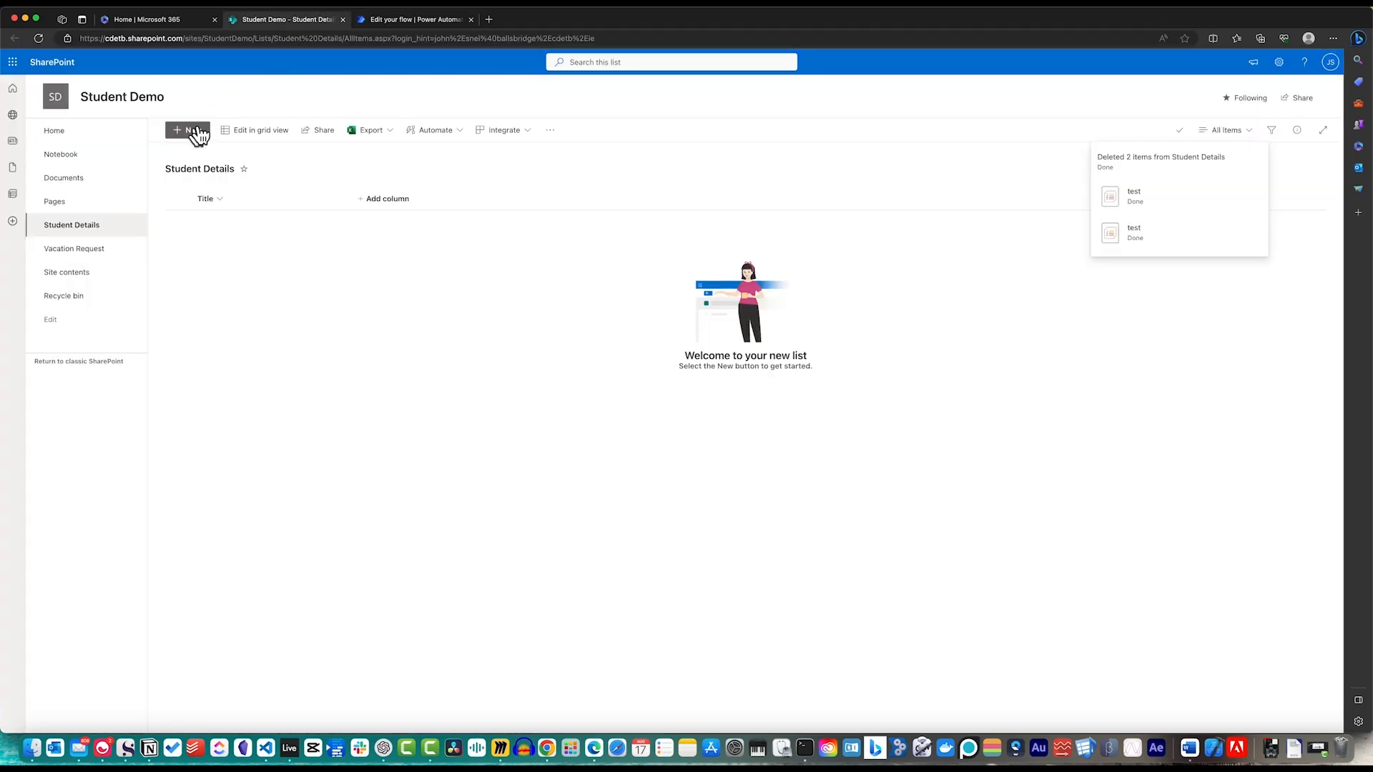
click(187, 130)
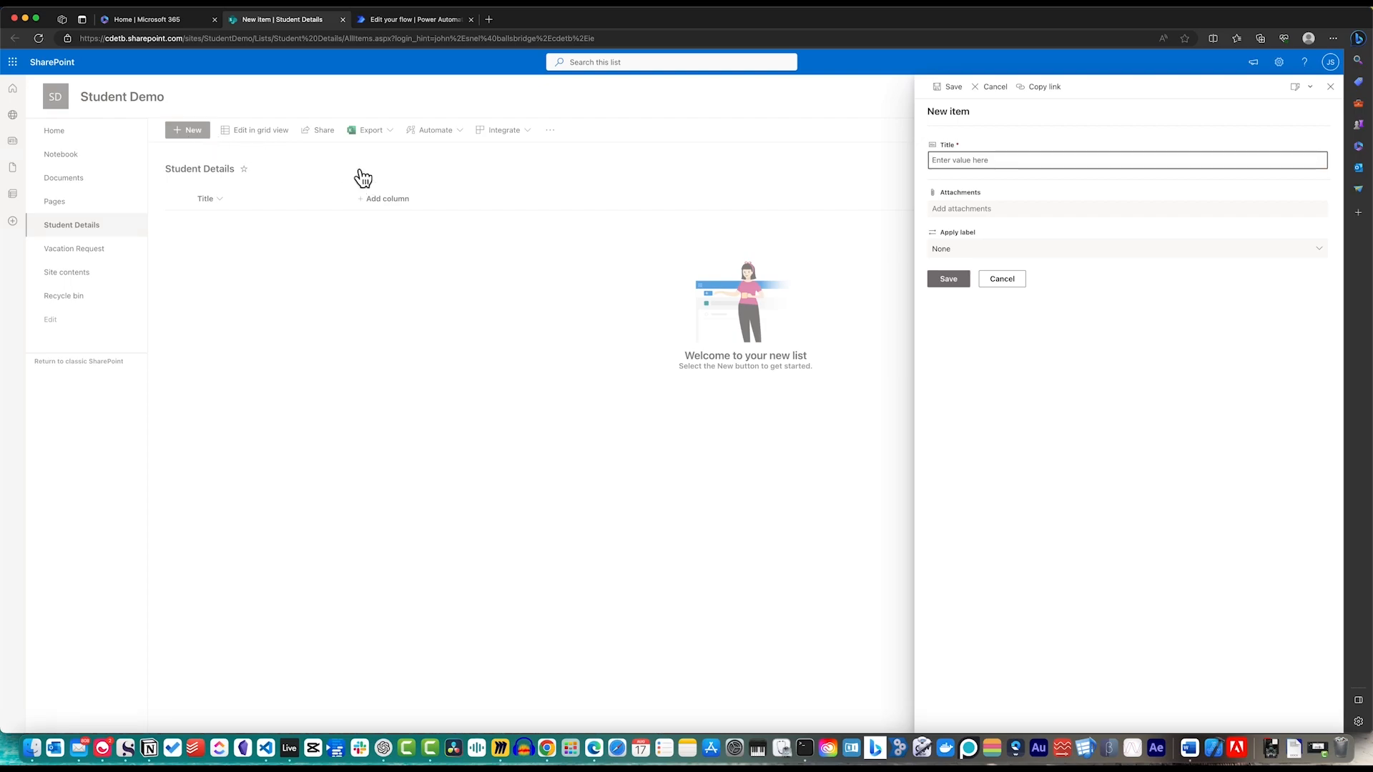
text(TEac)
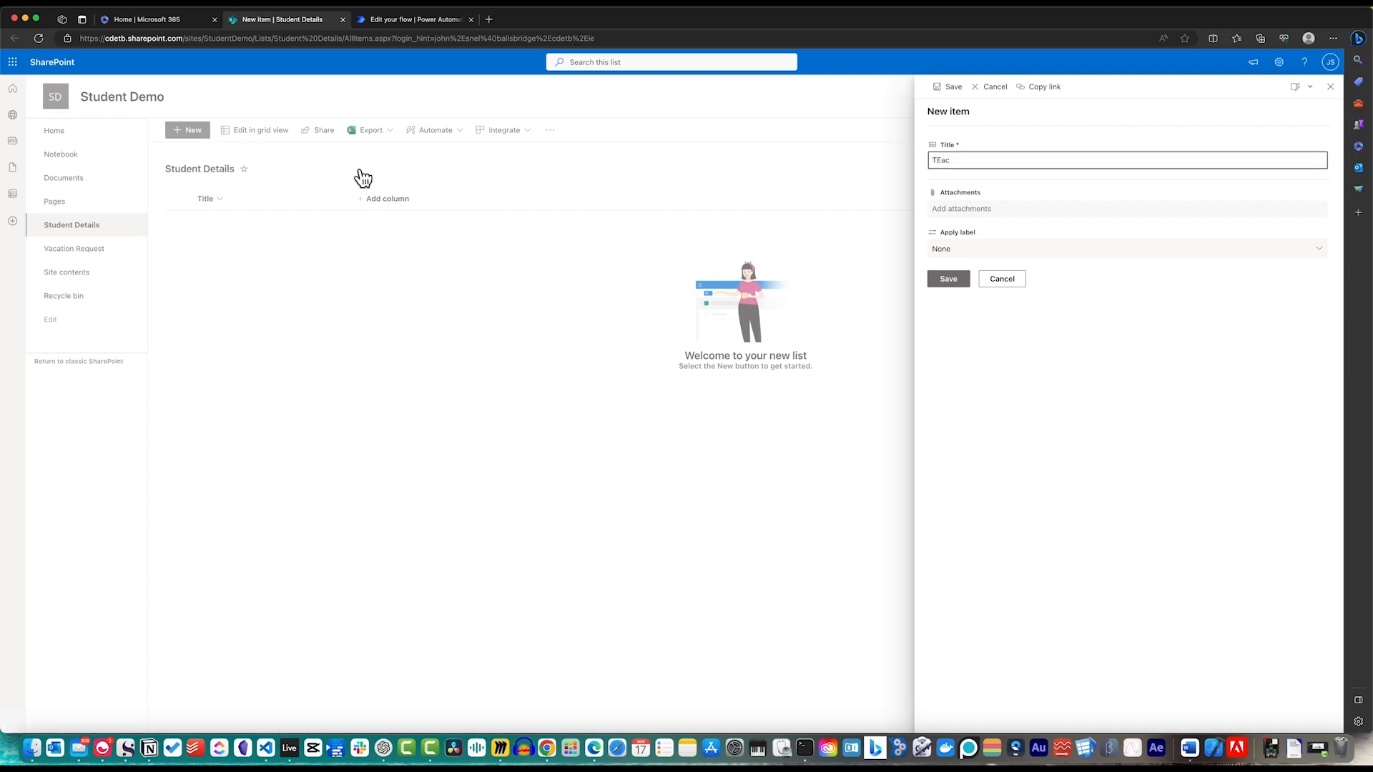
text(Student 1)
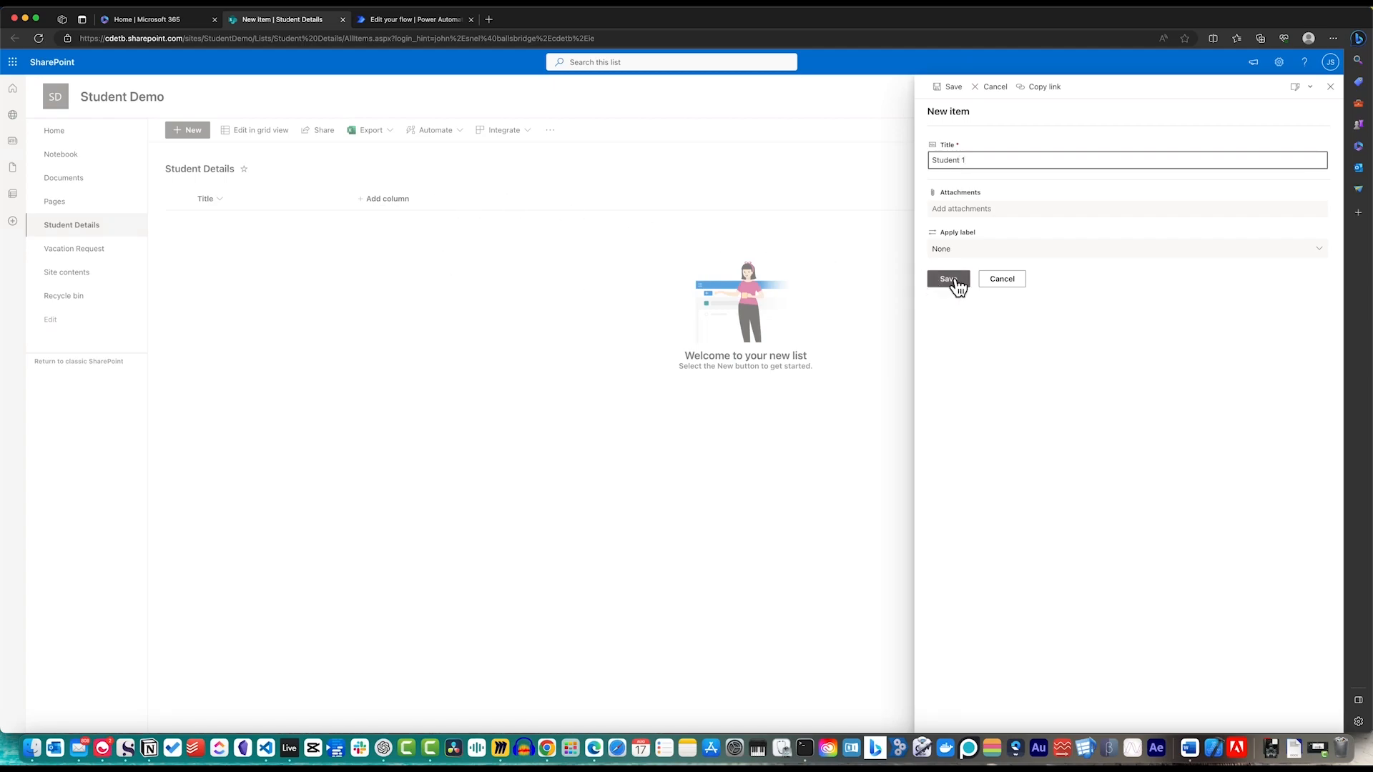
click(946, 279)
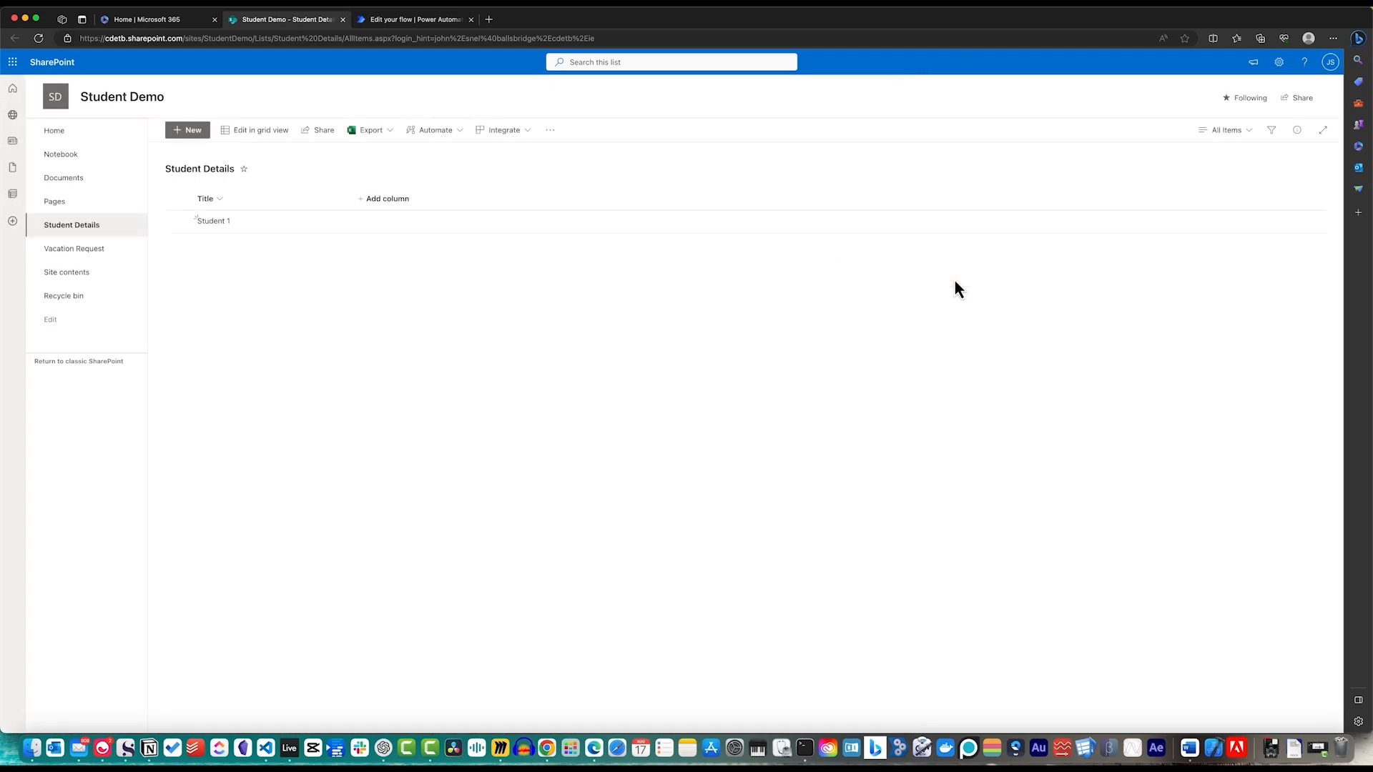
mouse_move(280, 245)
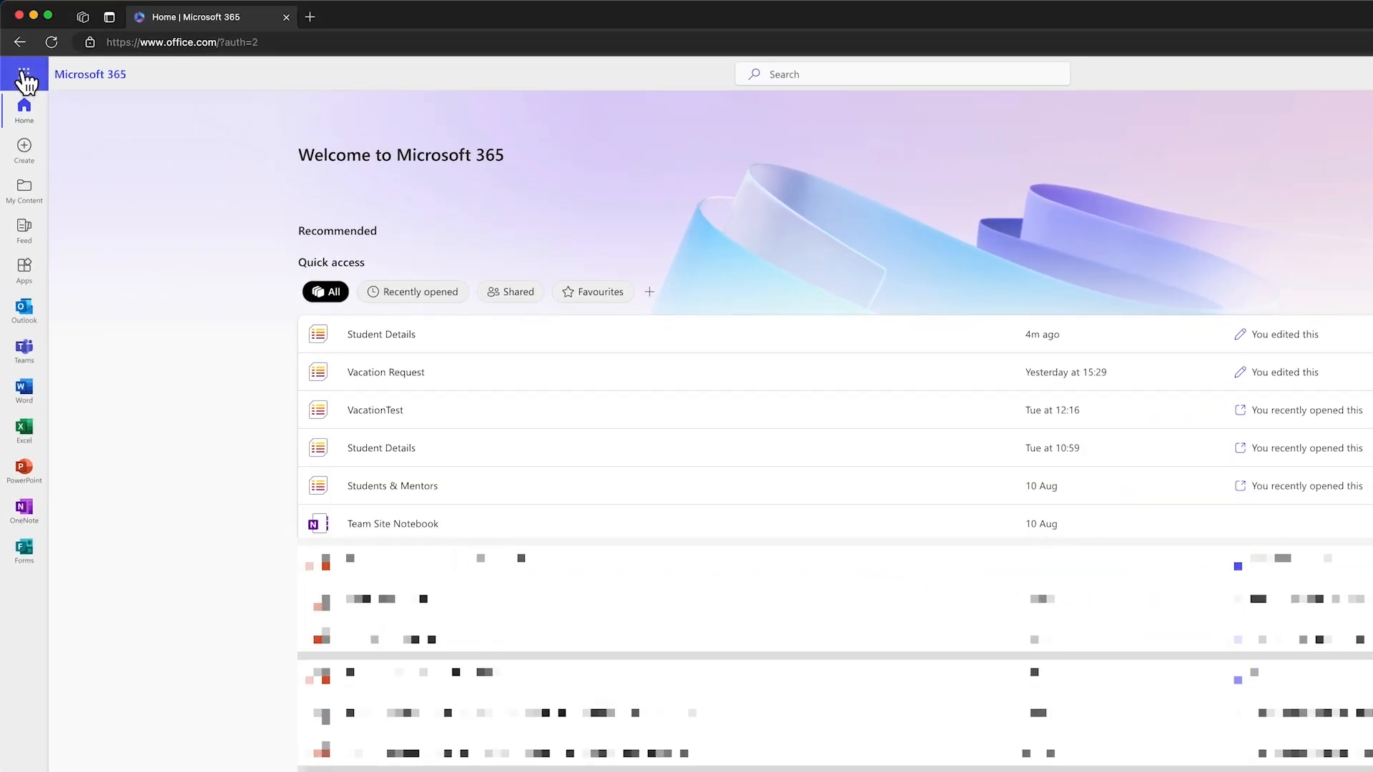
mouse_move(24, 75)
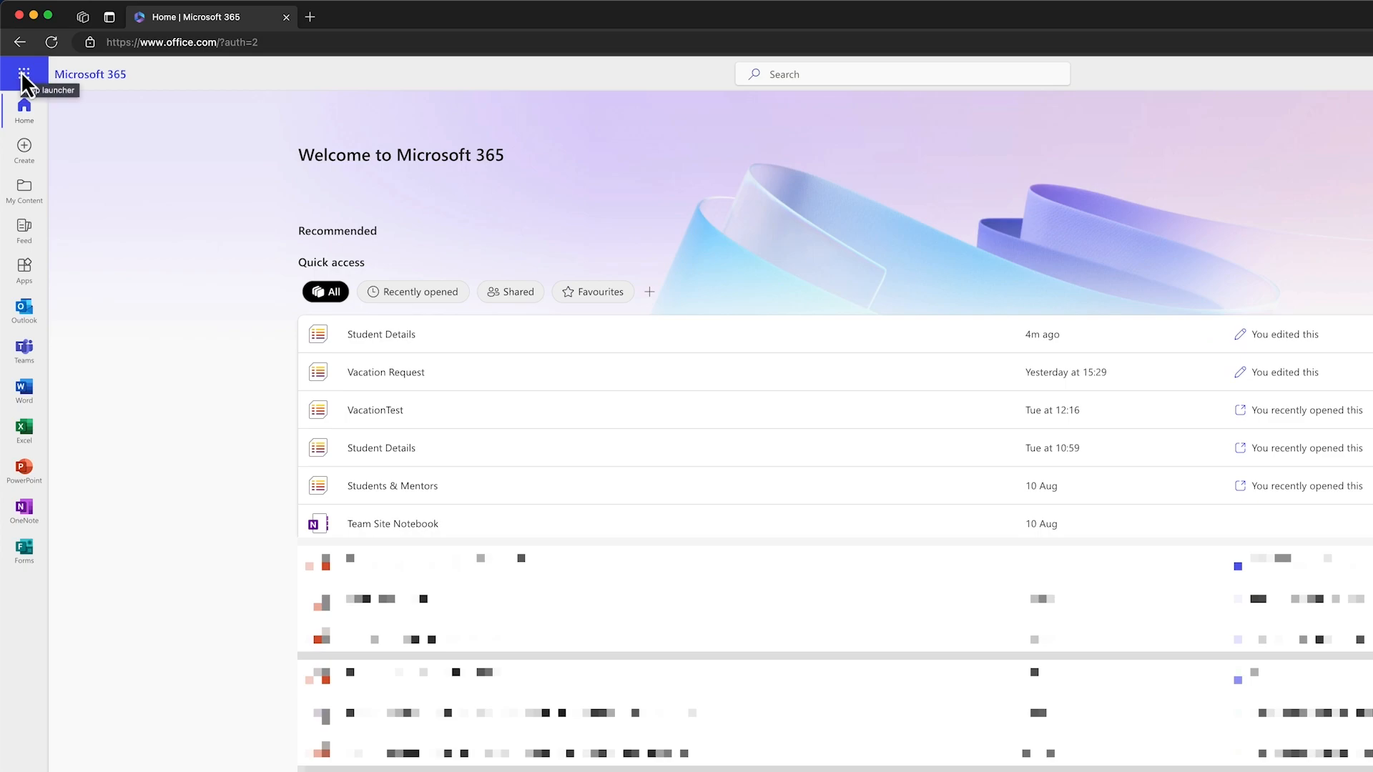
Step: Visit the Student Demo site's empty Documents library in SharePoint, then return to Power Automate
click(24, 73)
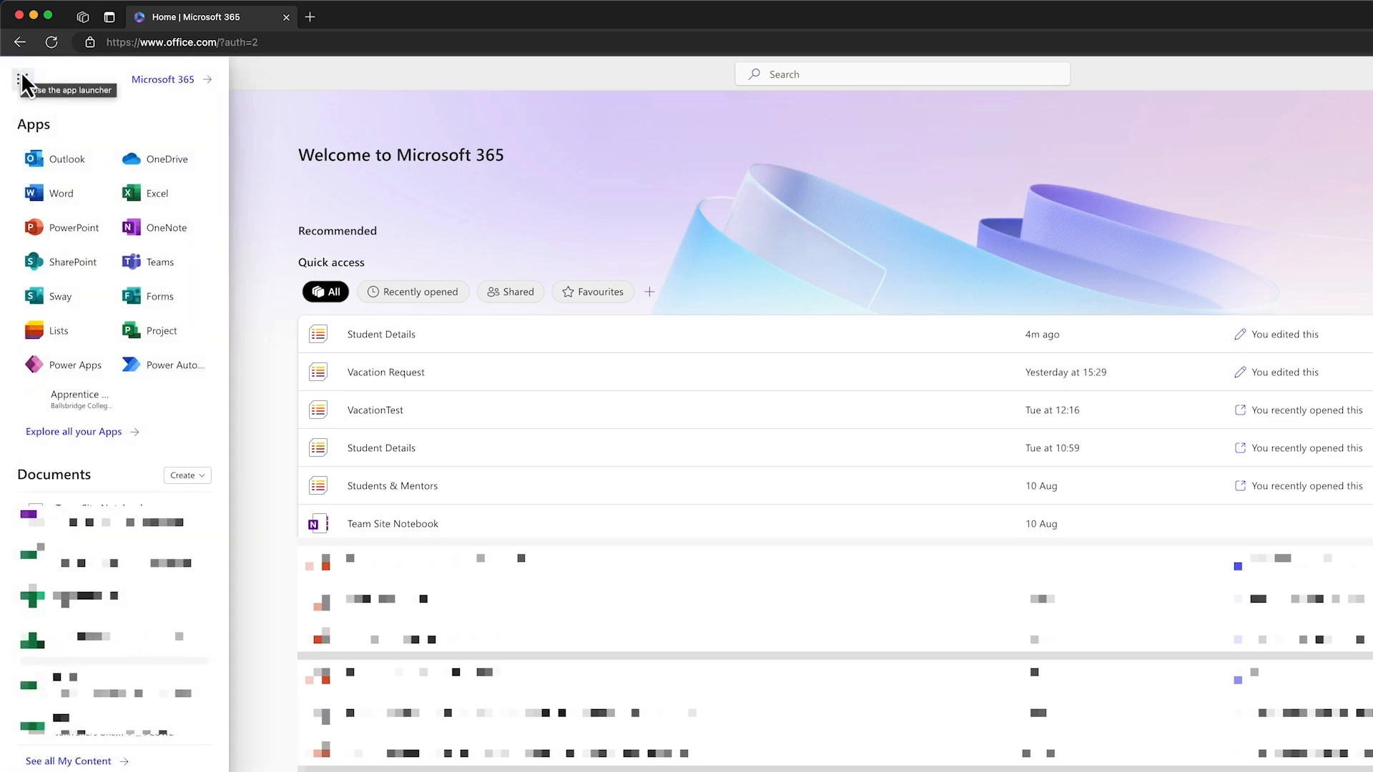
click(63, 263)
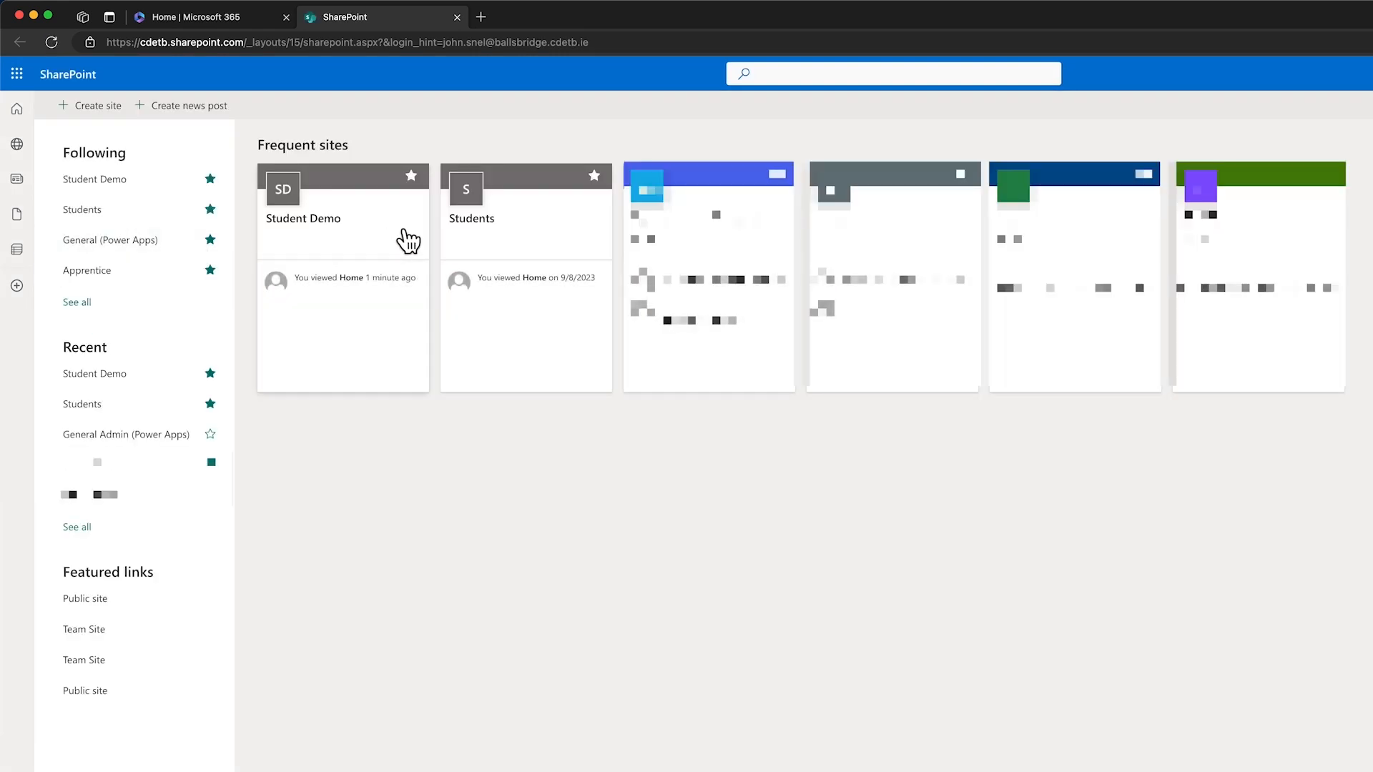
mouse_move(405, 243)
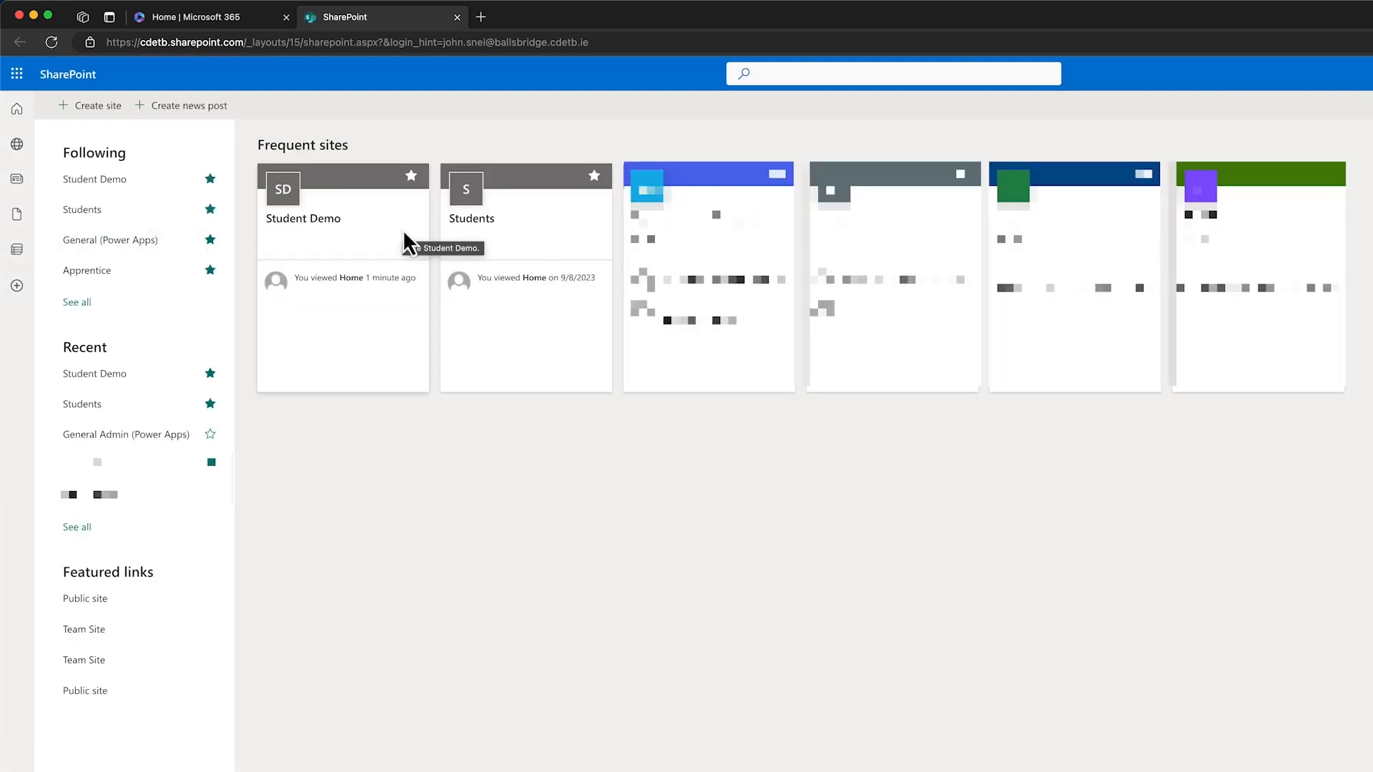
click(303, 218)
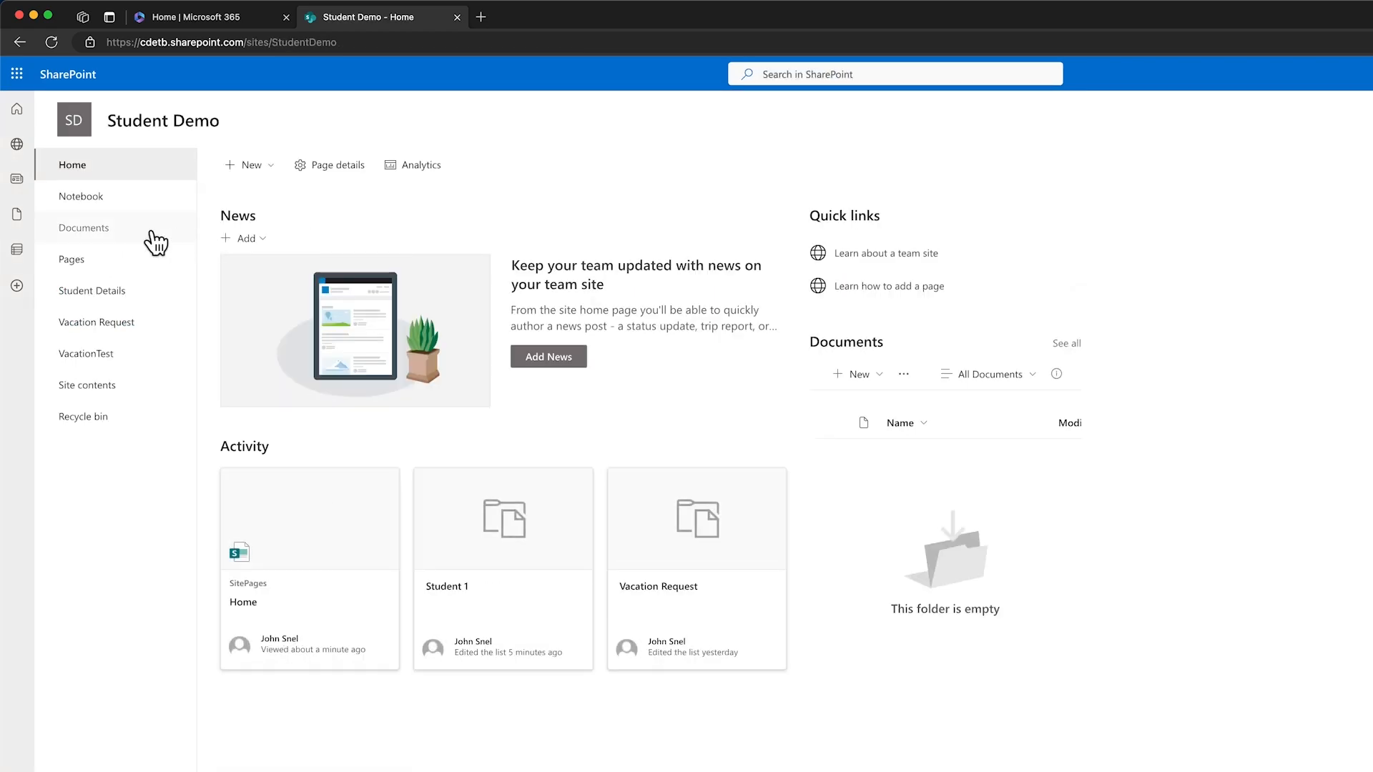
click(83, 227)
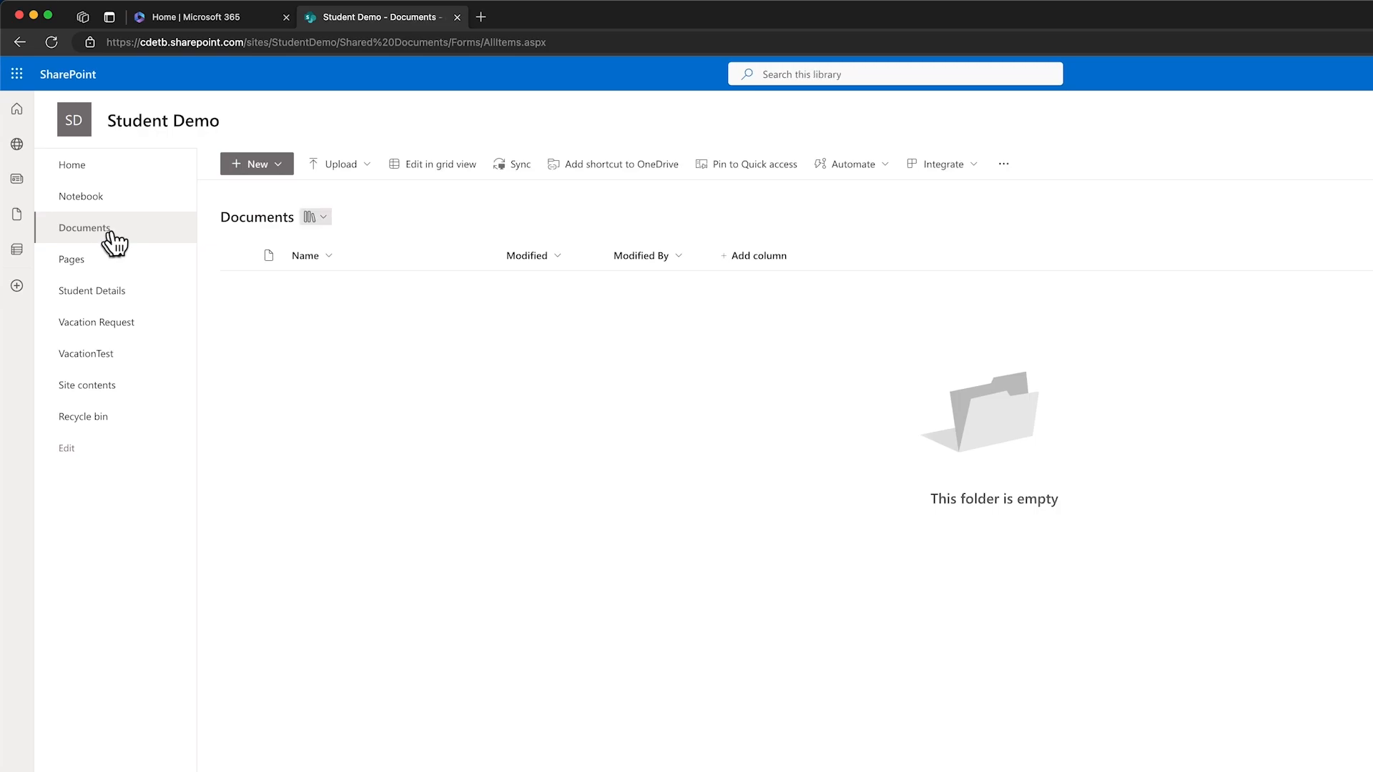
click(189, 17)
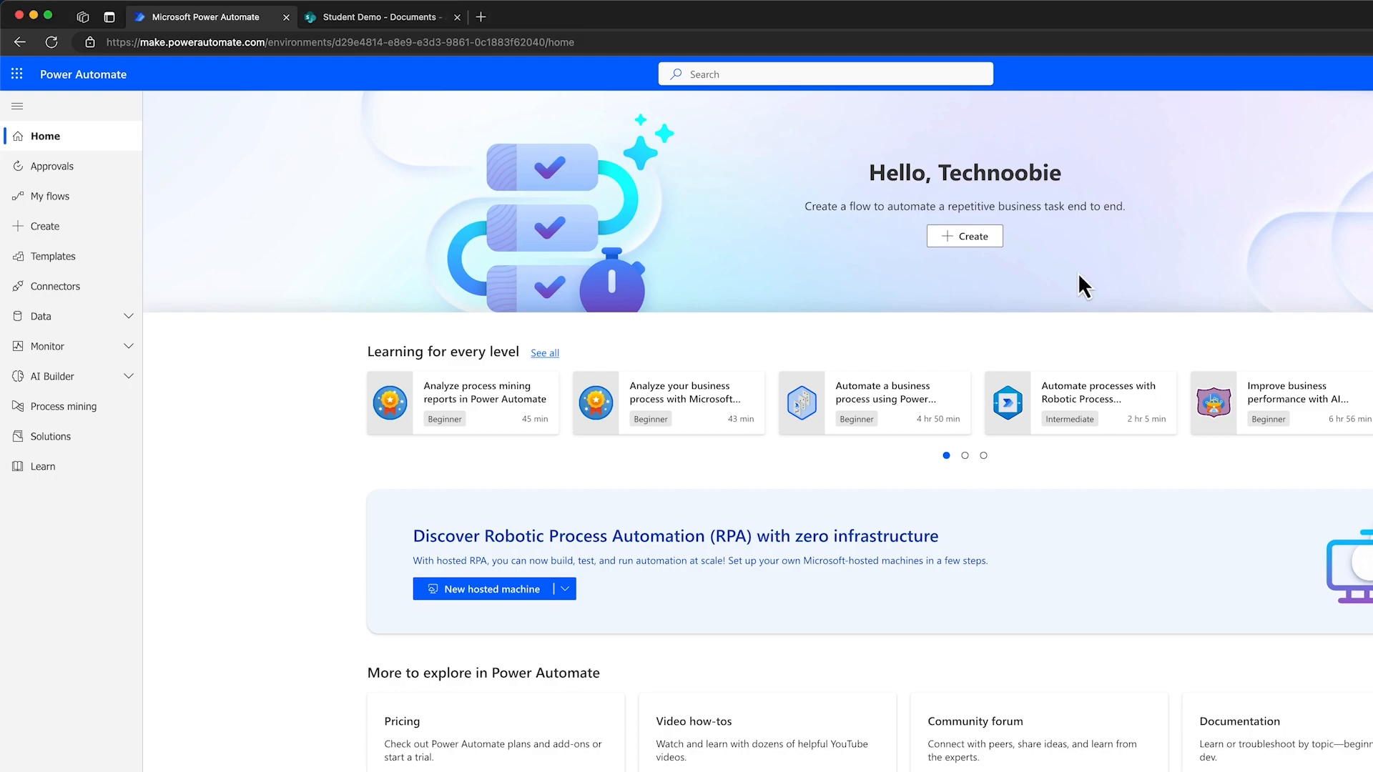
Step: Start a blank automated cloud flow from My flows and name it Email Attachments
click(50, 196)
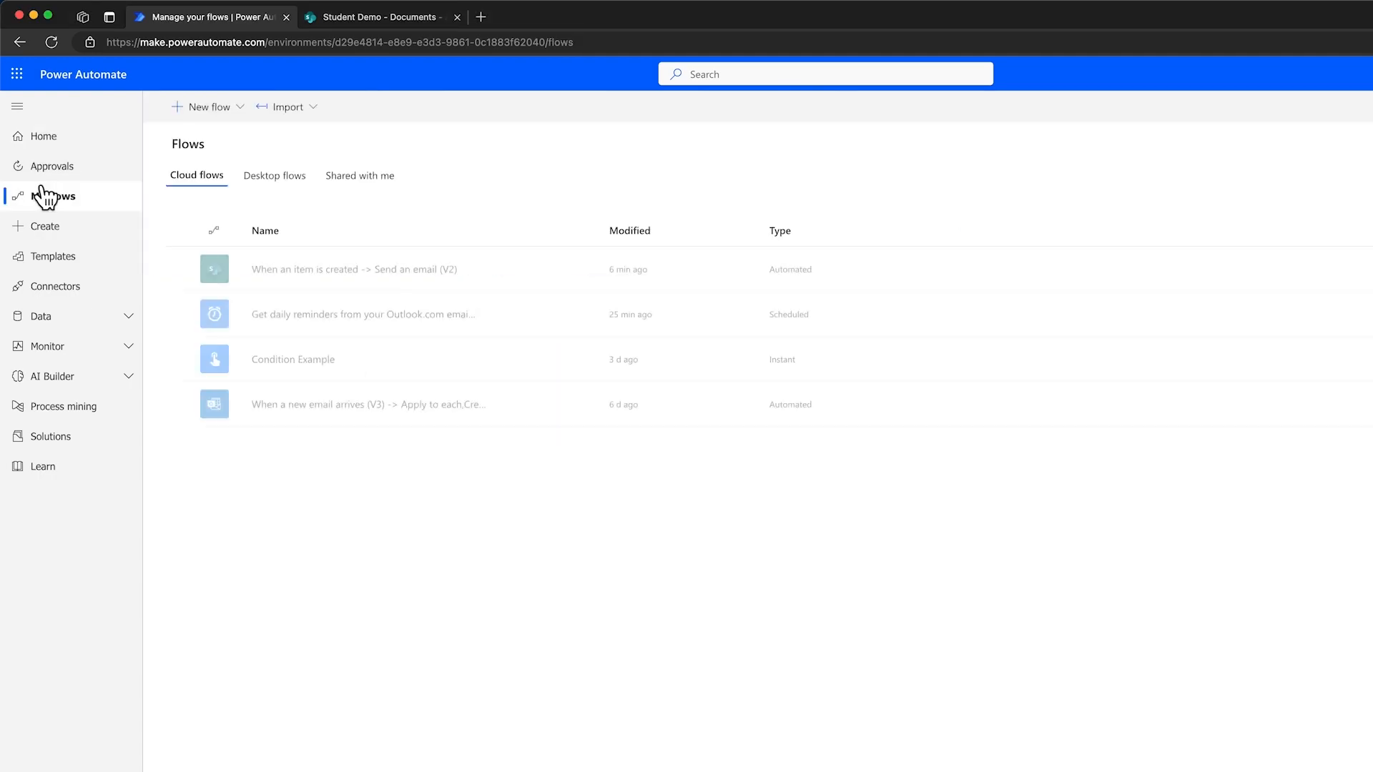
click(207, 106)
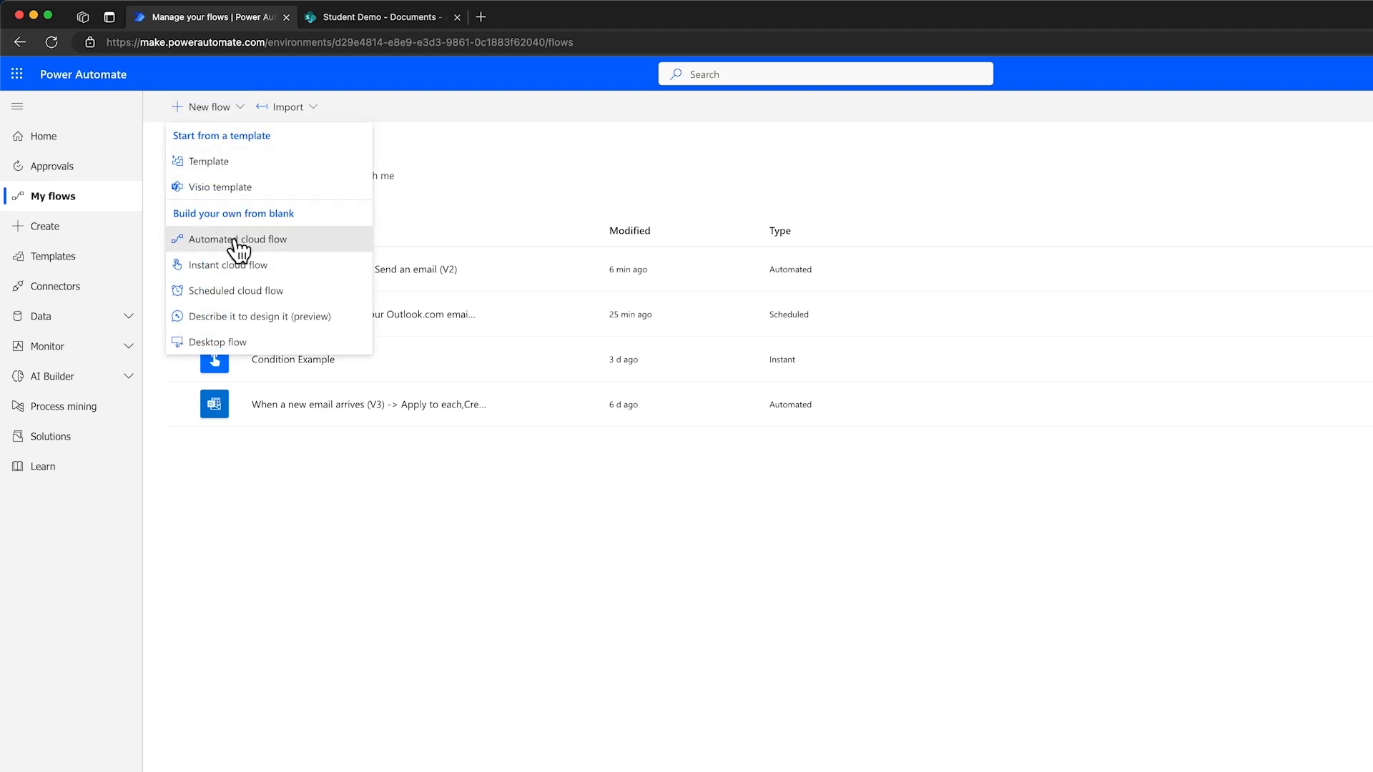
click(239, 239)
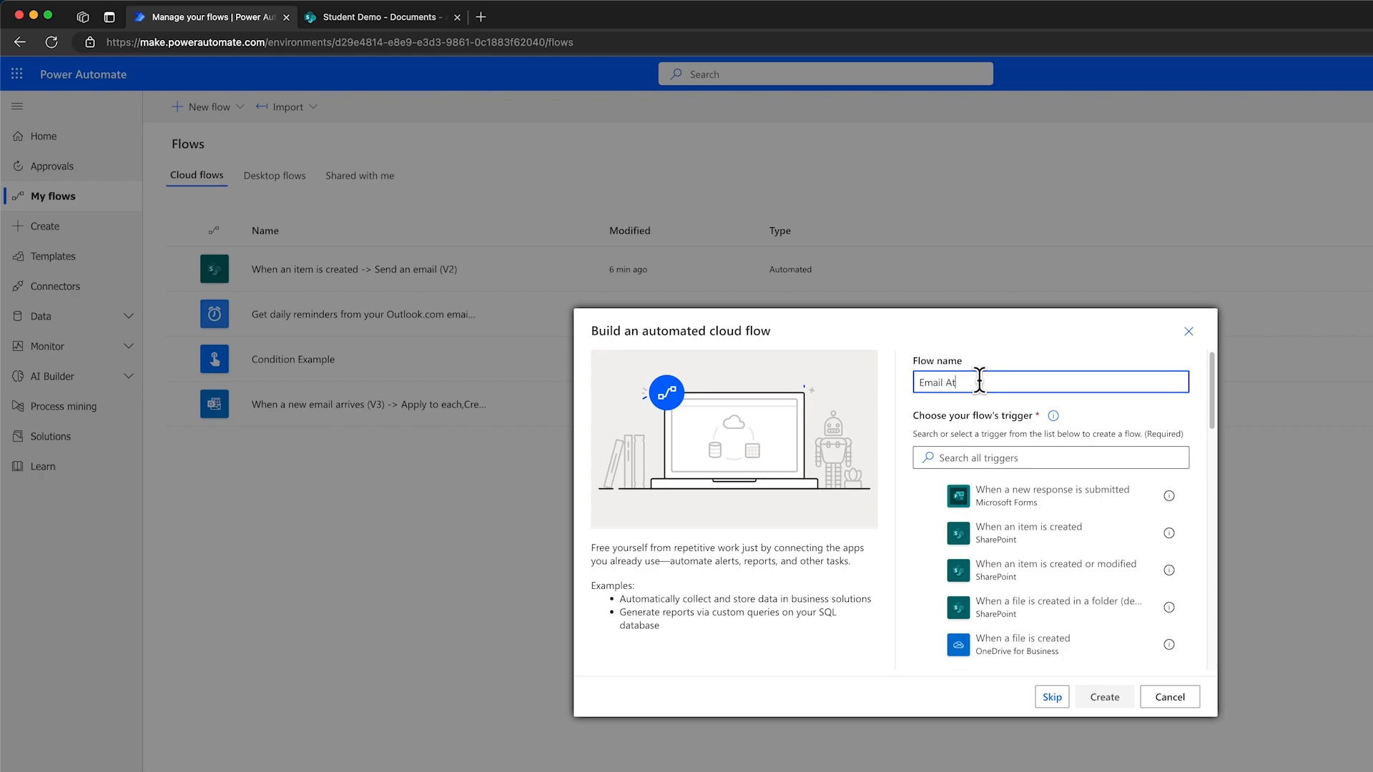
text(tachments)
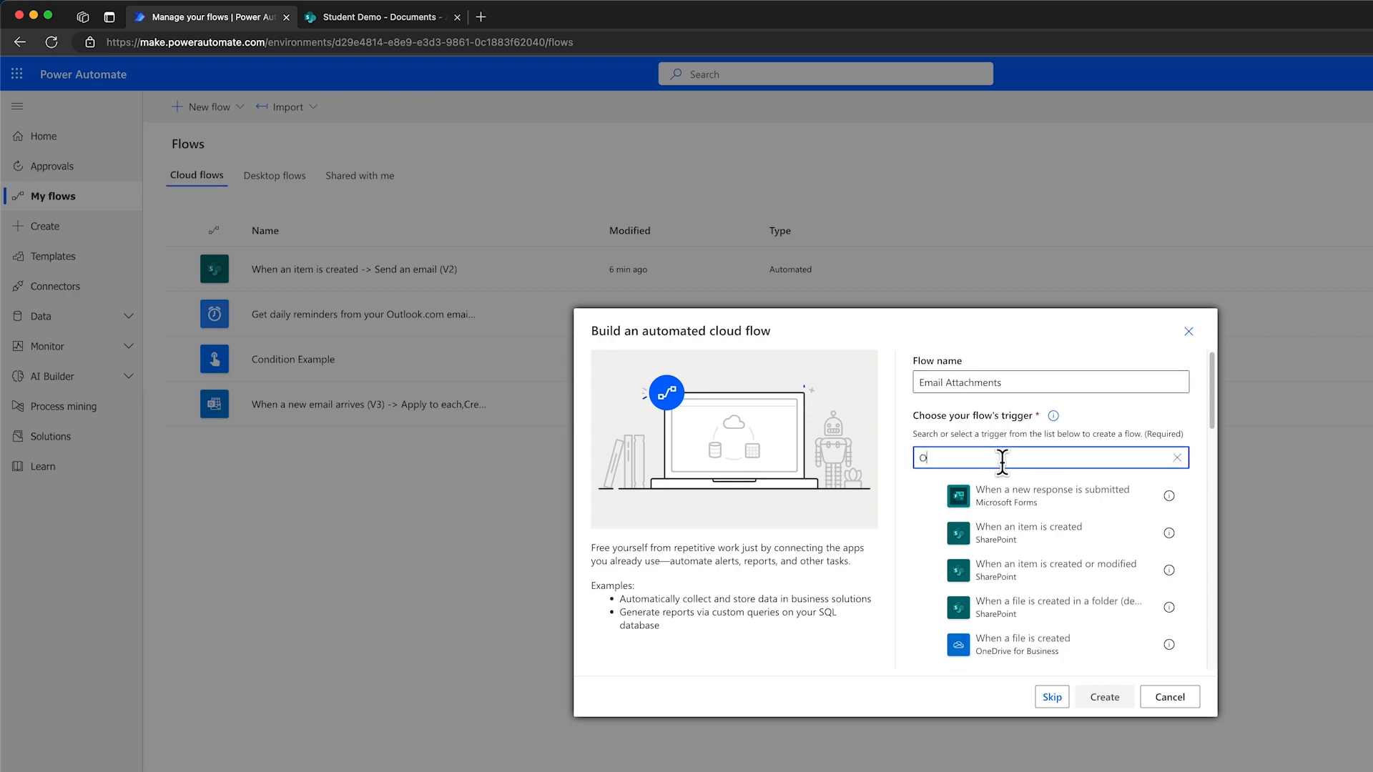
Step: Create the flow with the Outlook 'When a new email arrives (V3)' trigger
text(Outlook)
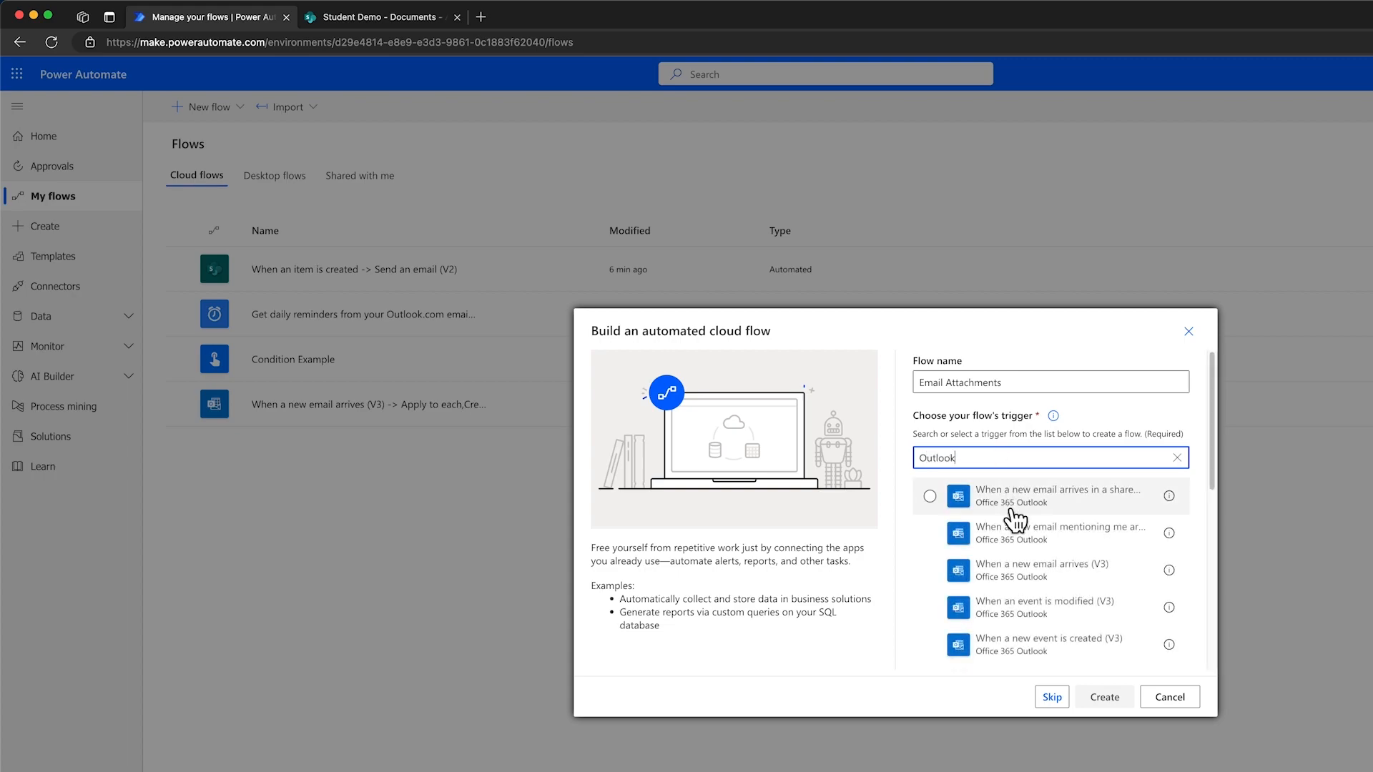
click(930, 570)
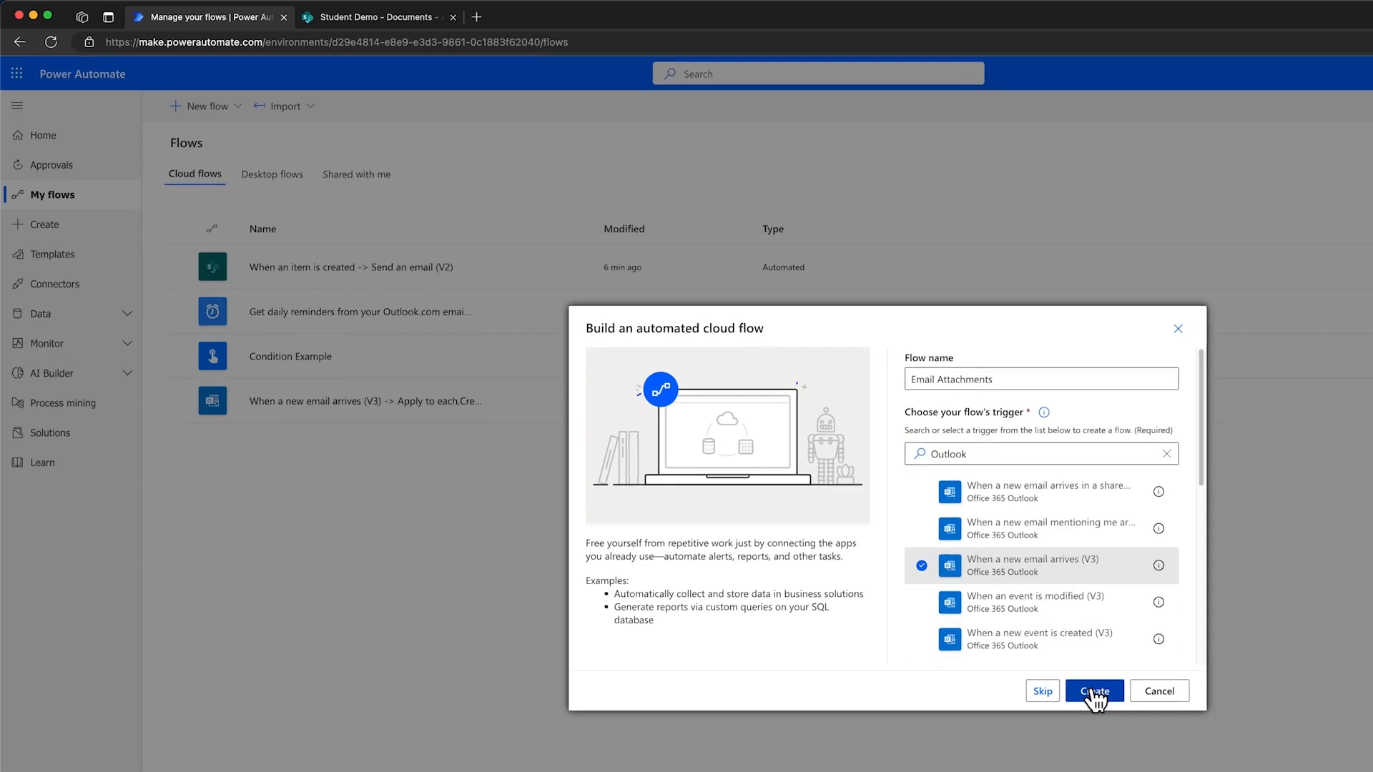
click(1092, 691)
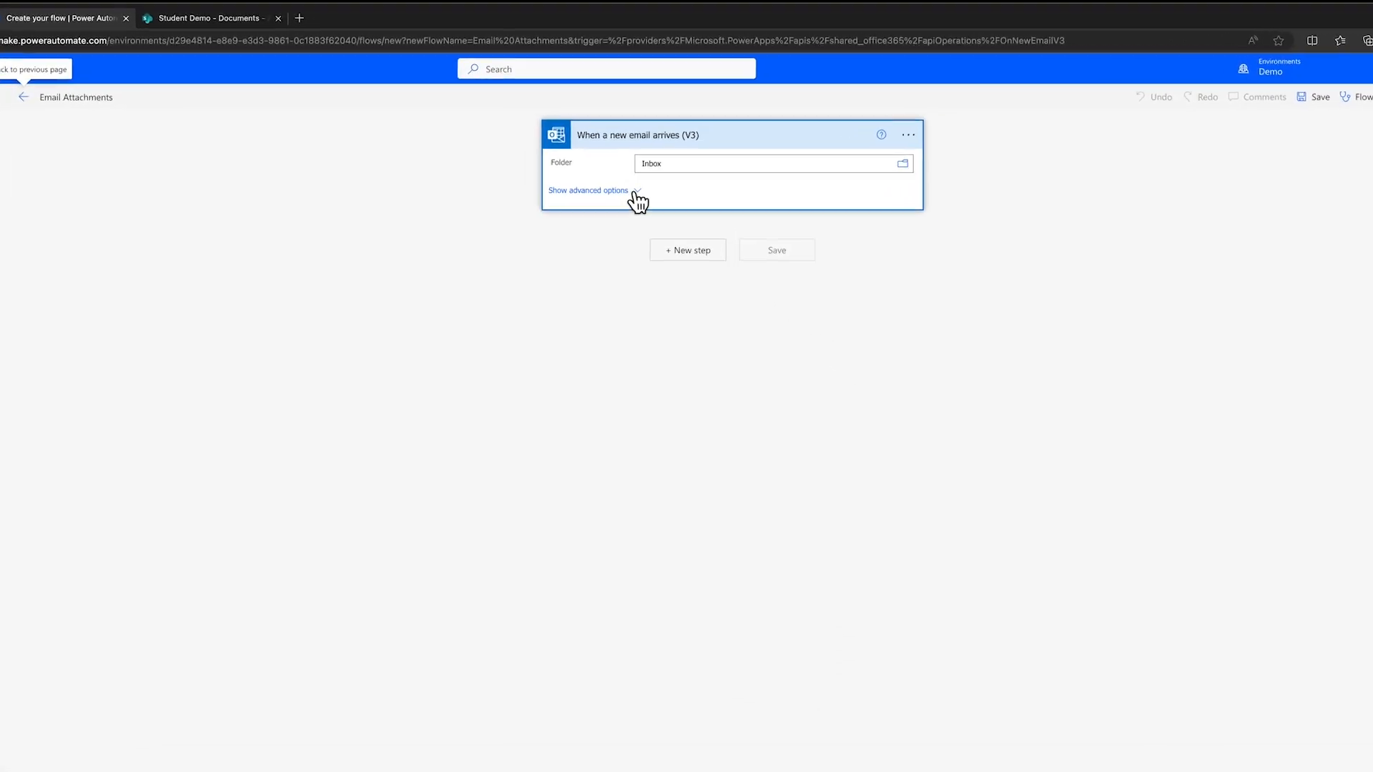
click(588, 190)
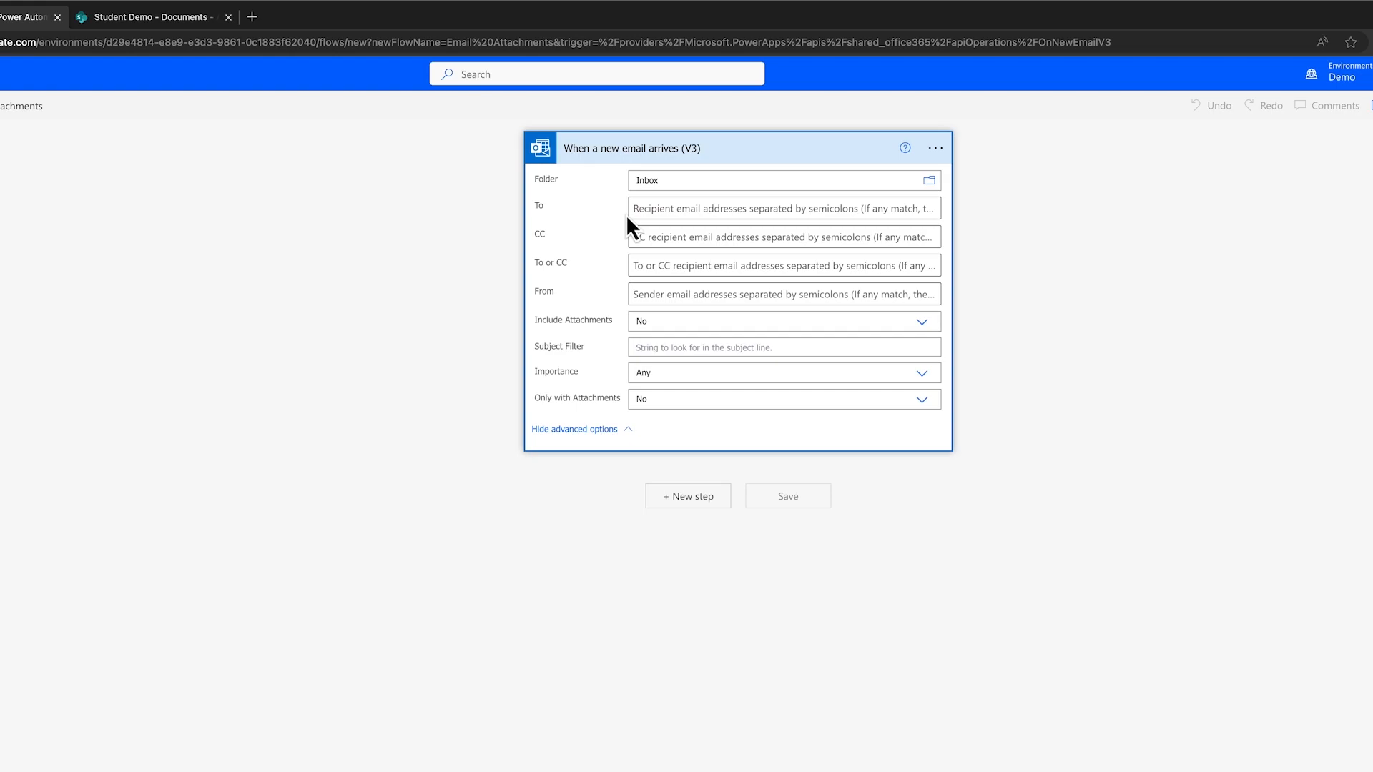
click(782, 207)
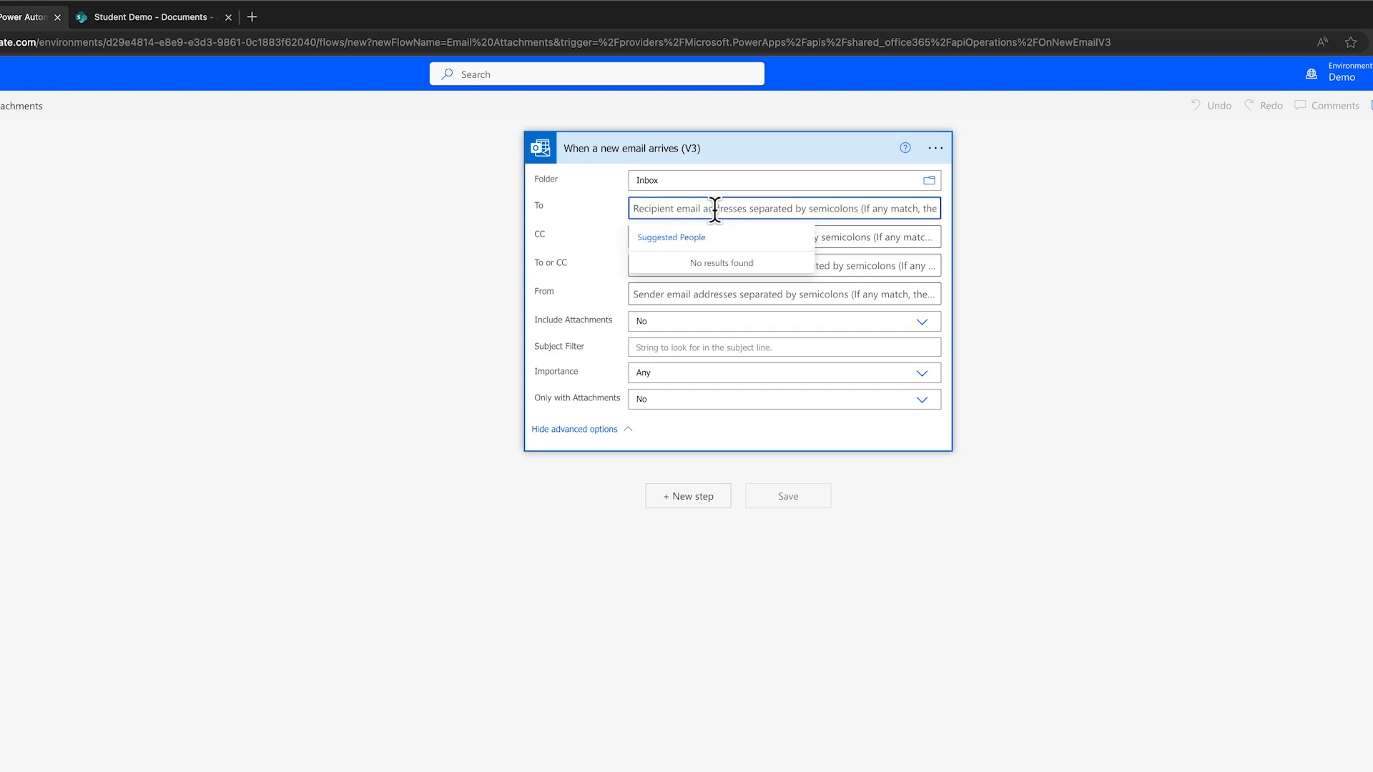
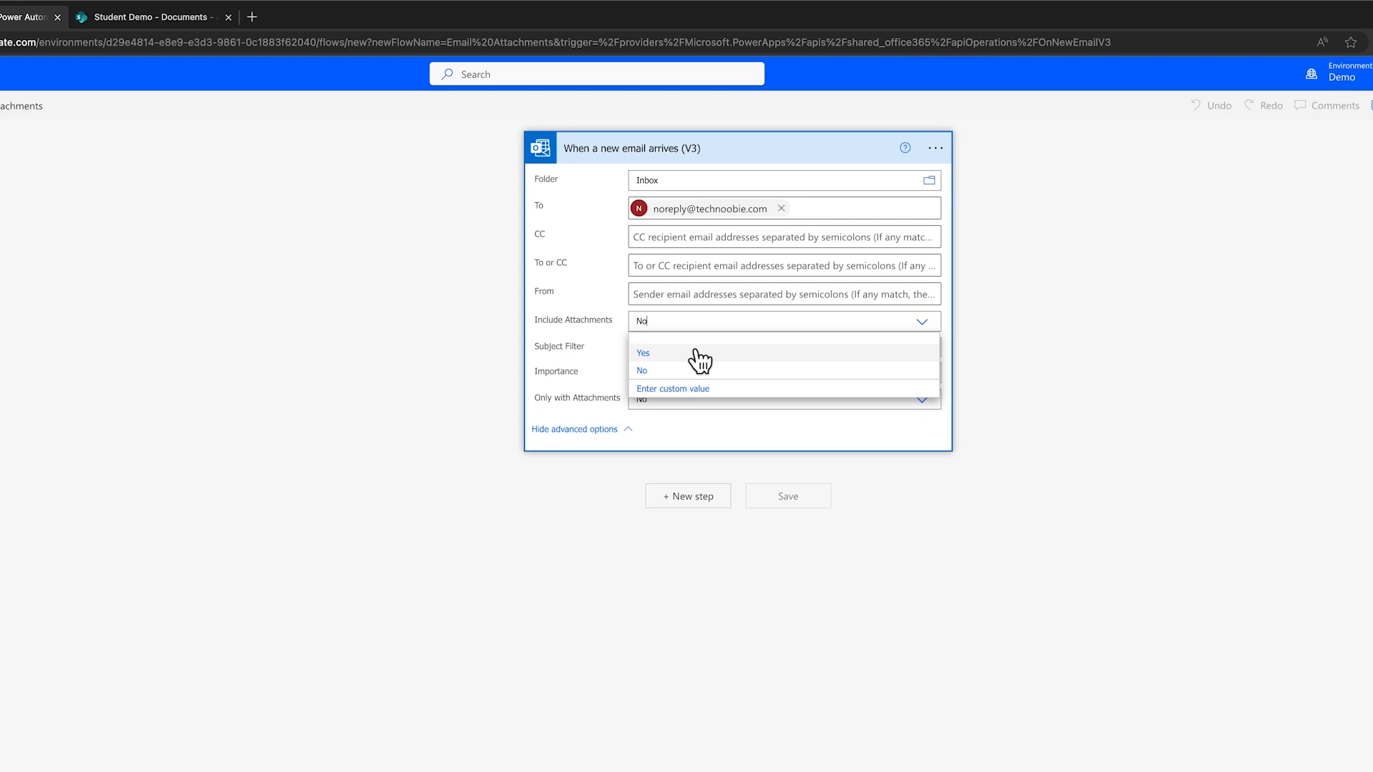
click(642, 353)
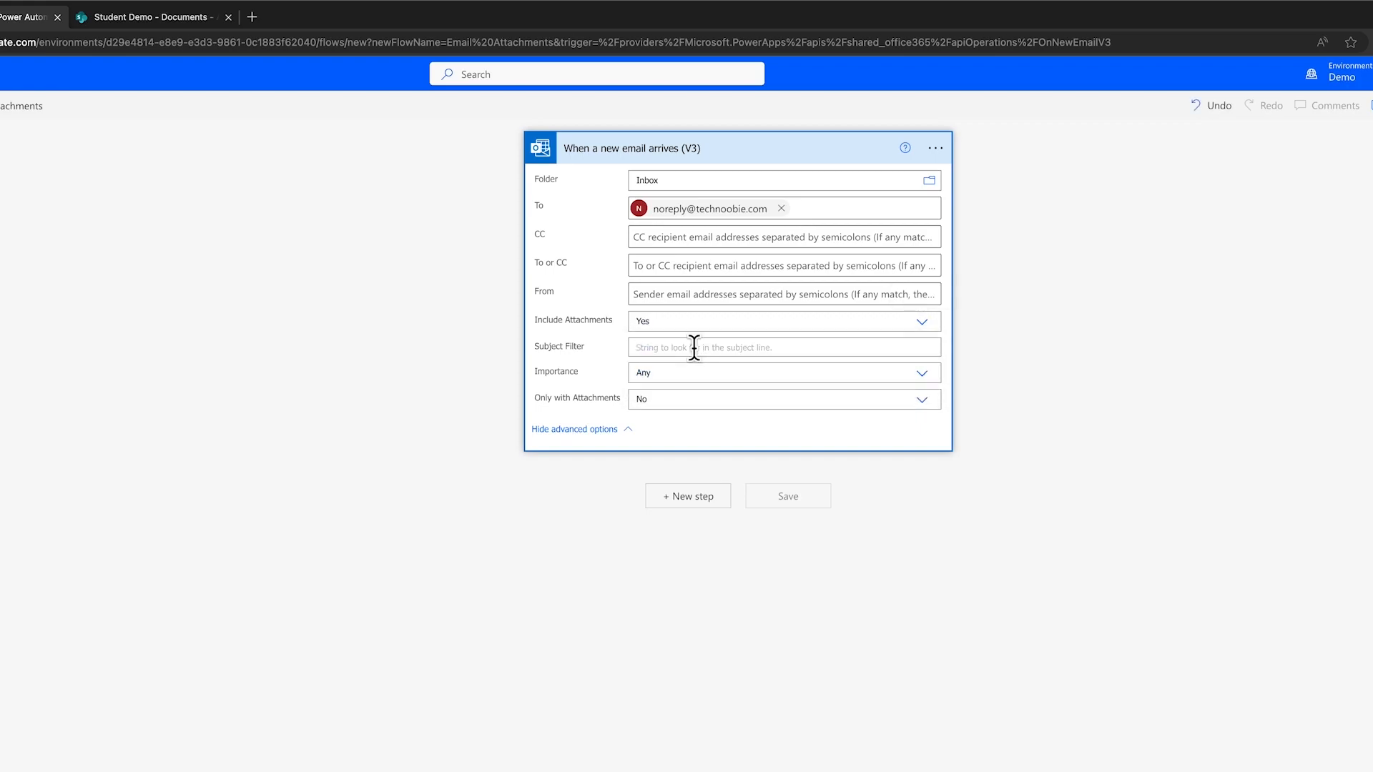
text(Daily Feedback)
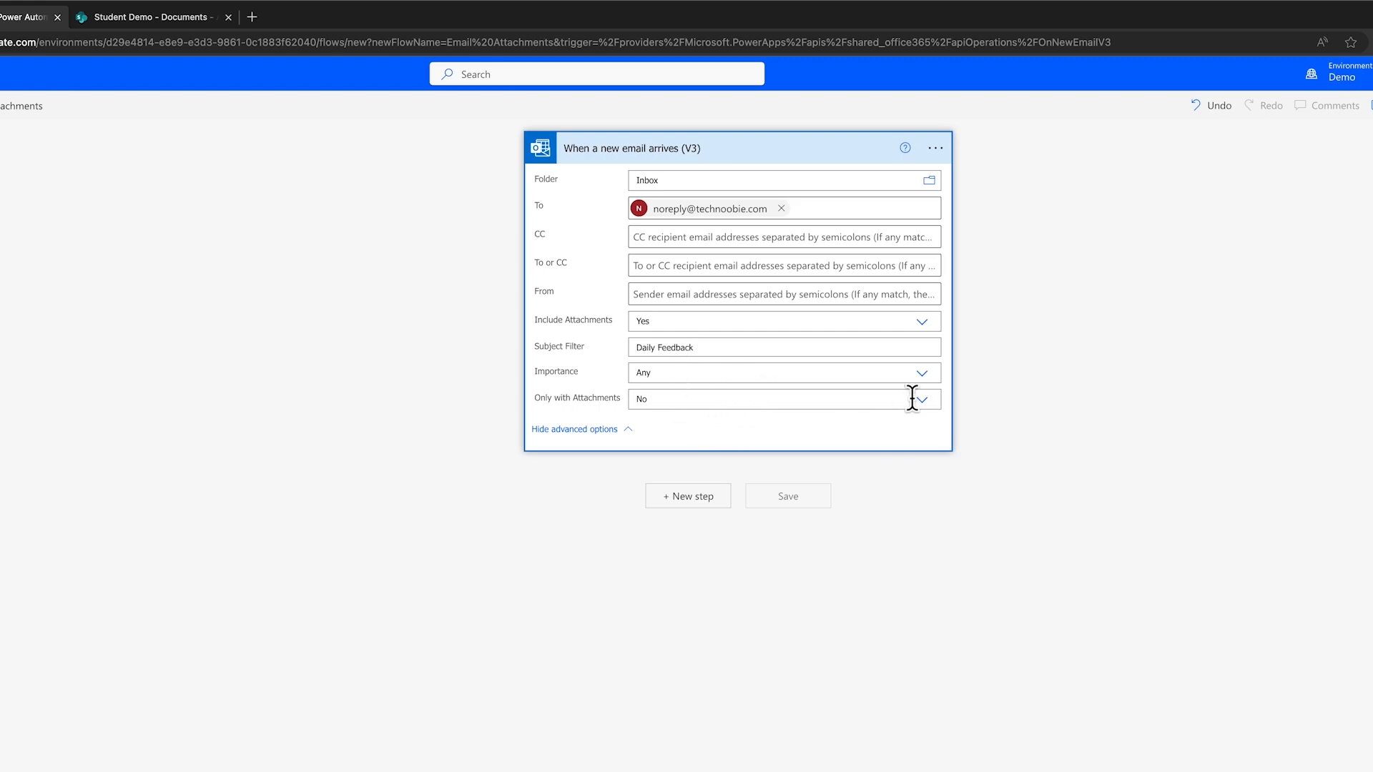
click(922, 399)
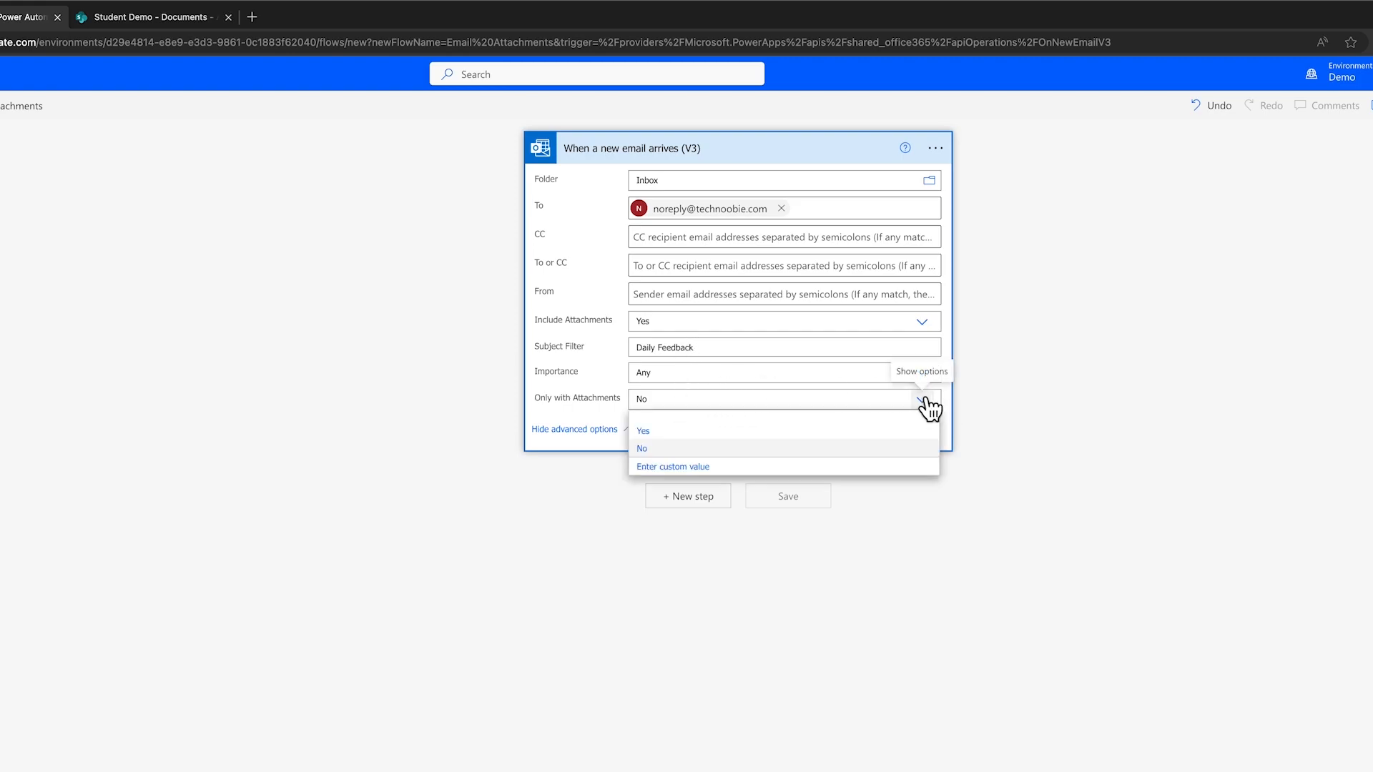
click(642, 431)
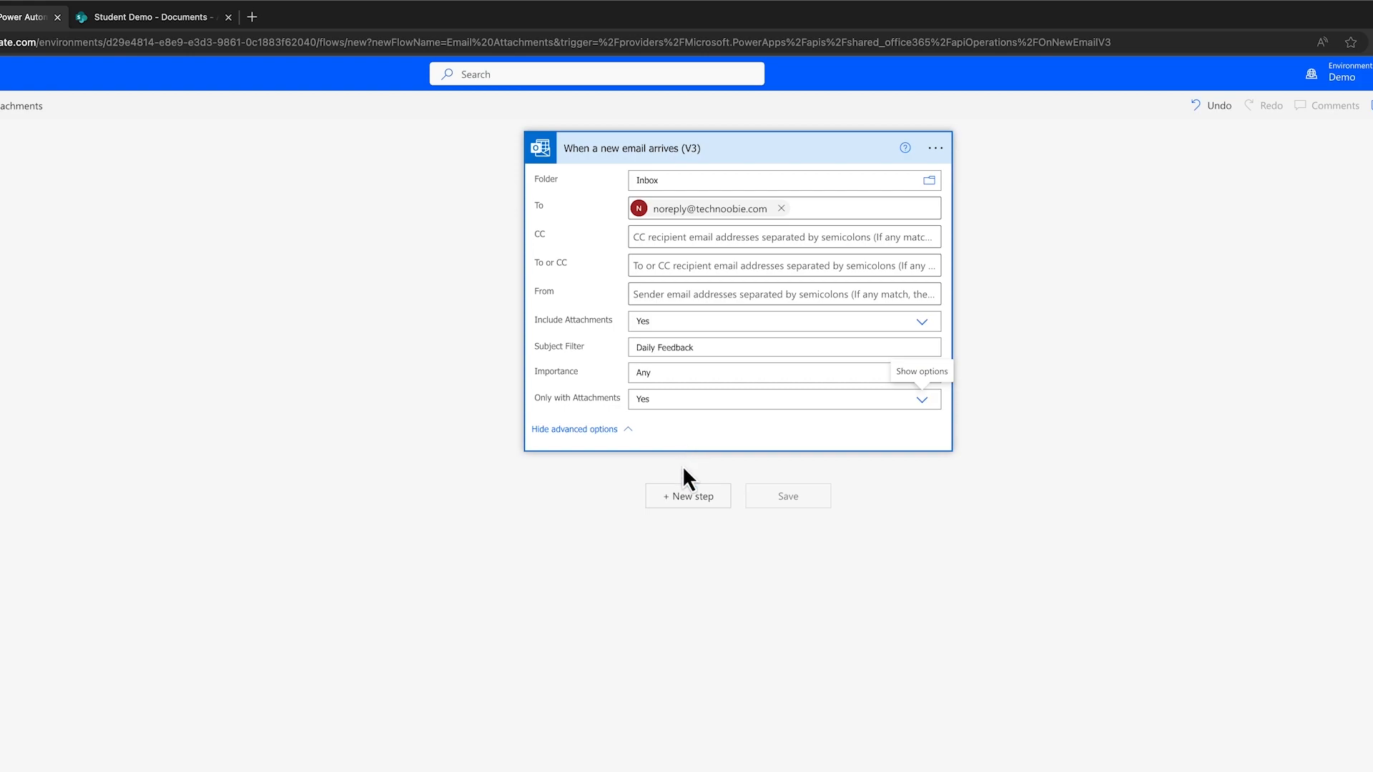
Step: Add a SharePoint Create file action as a new step after the email trigger
click(688, 496)
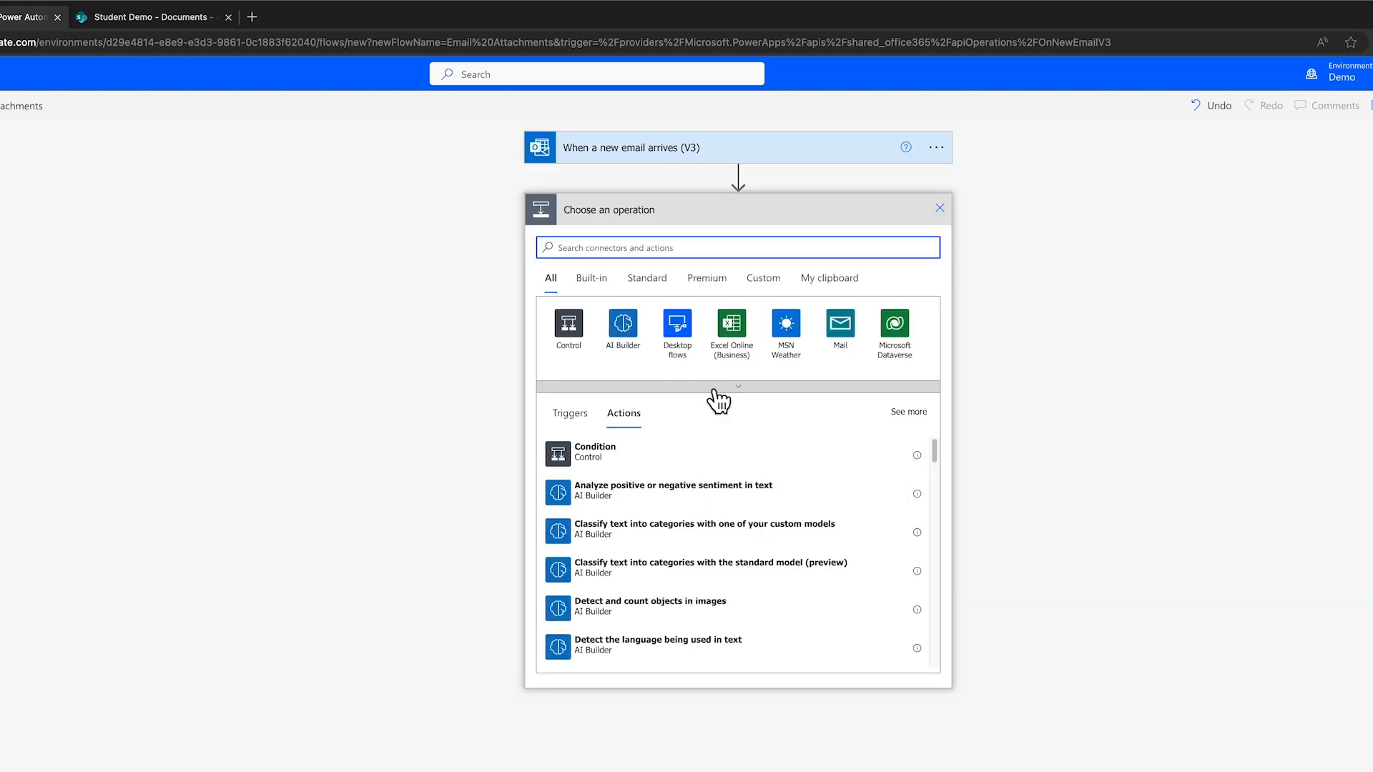
text(sharepoint)
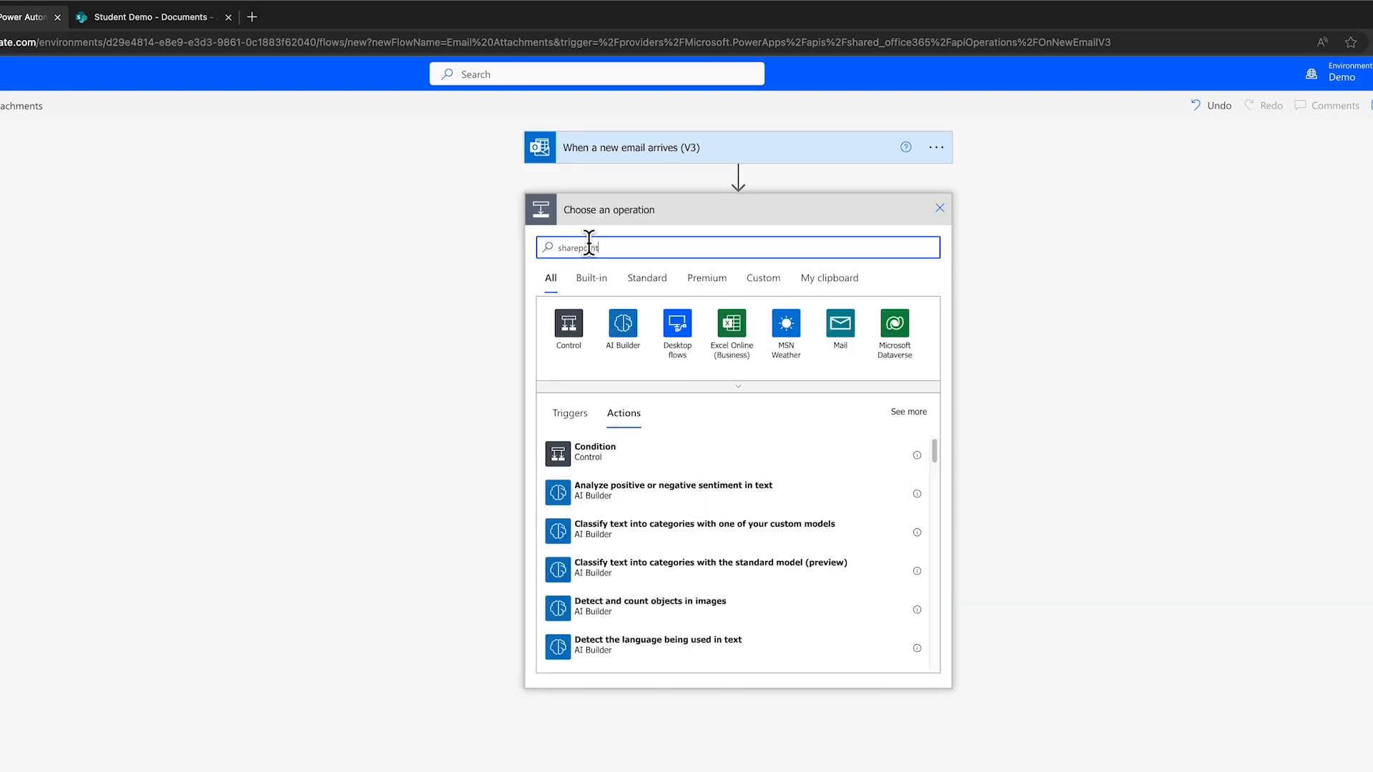
text(sharepoint)
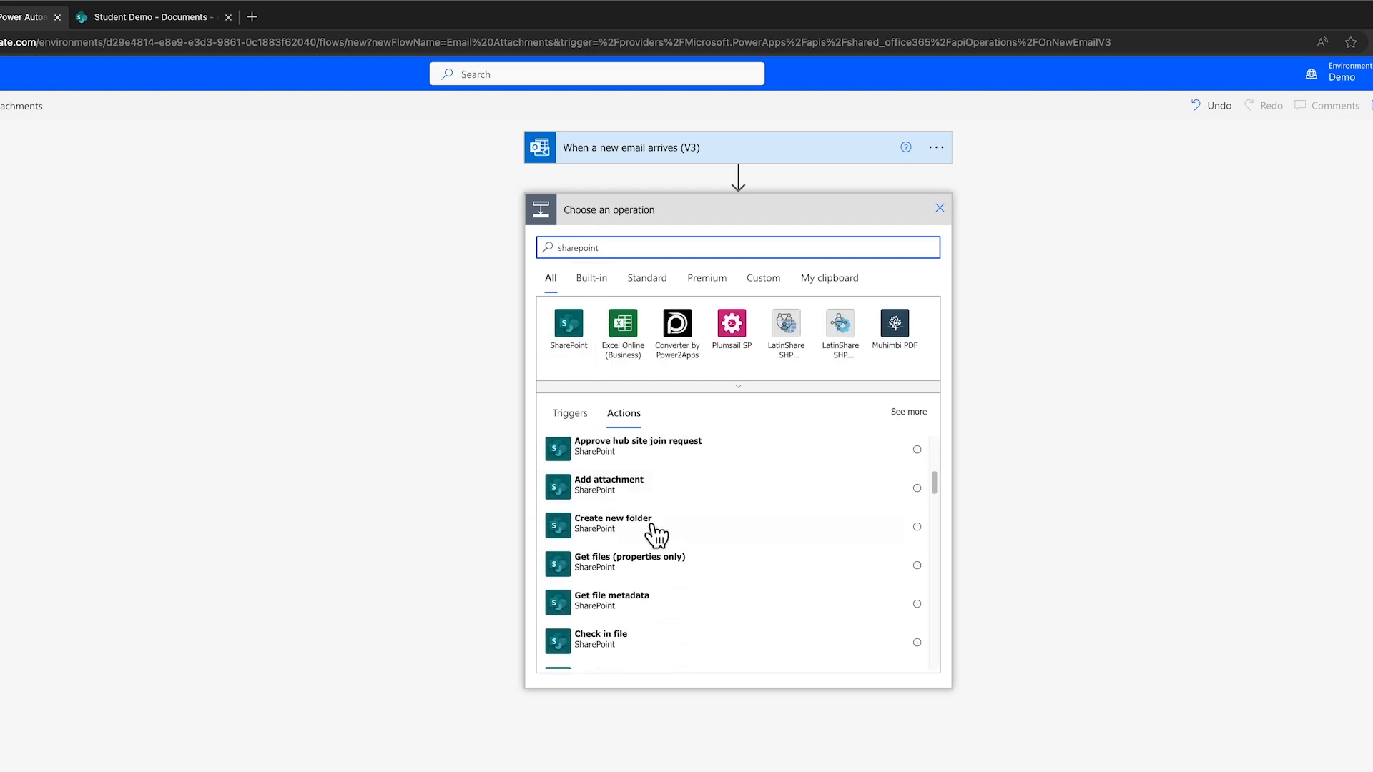
scroll(down, 3)
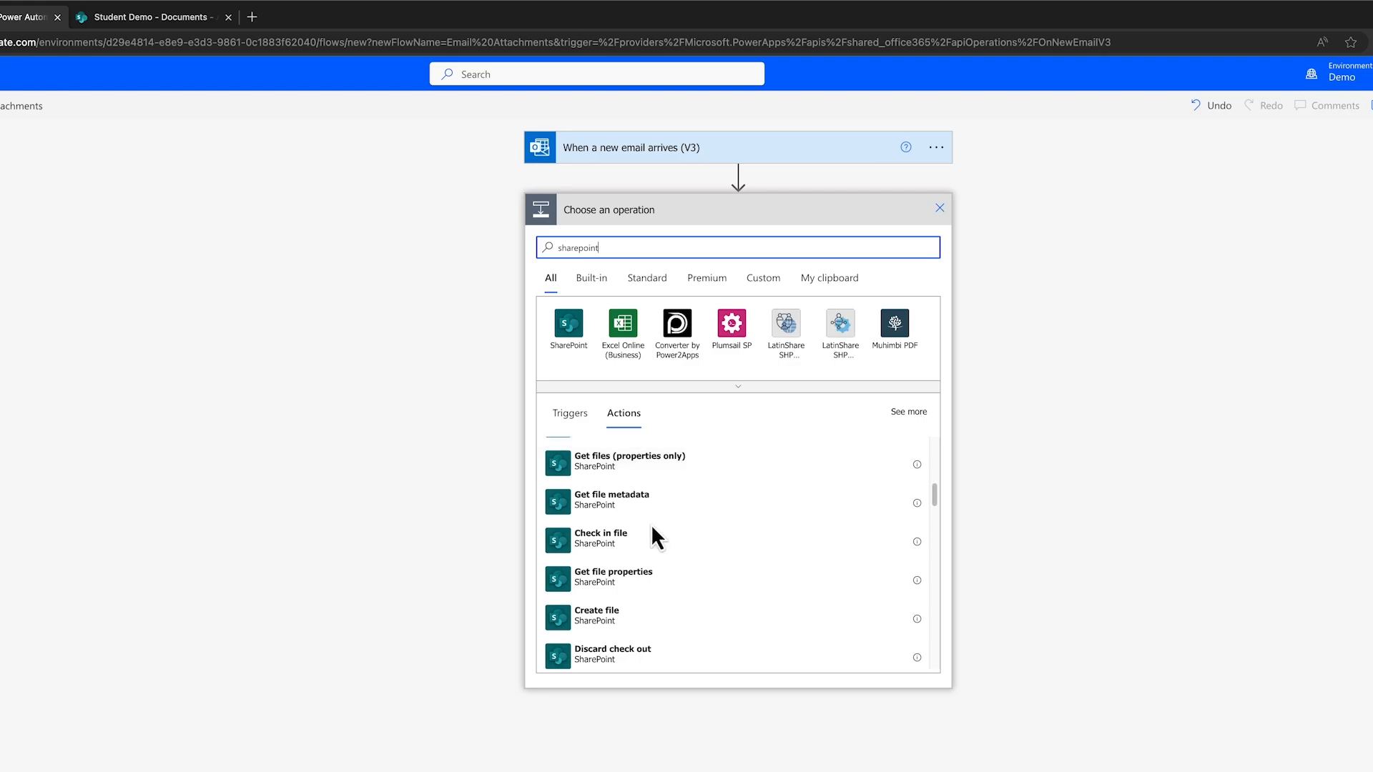
click(596, 615)
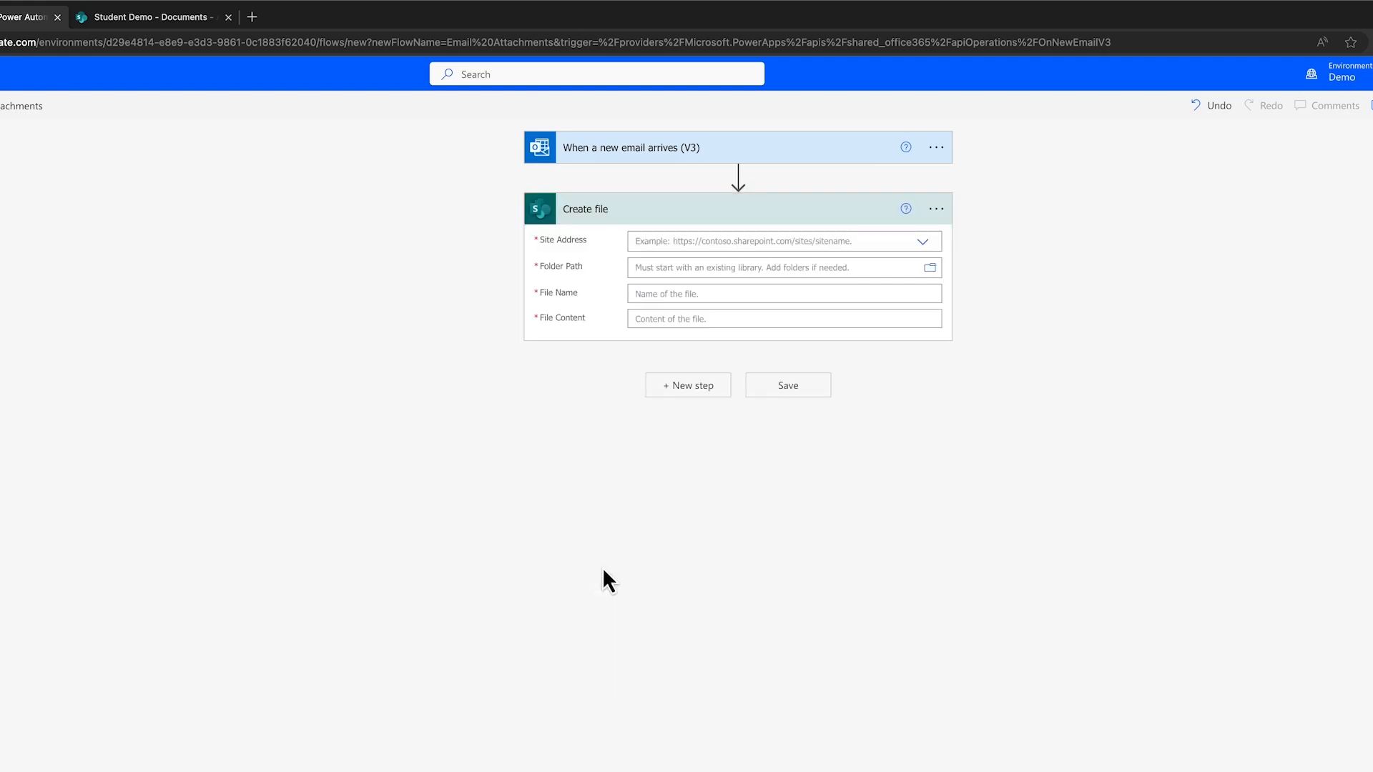
Step: Set the Create file site address to the StudentDemo URL as a custom value and folder path /Shared Documents
click(922, 241)
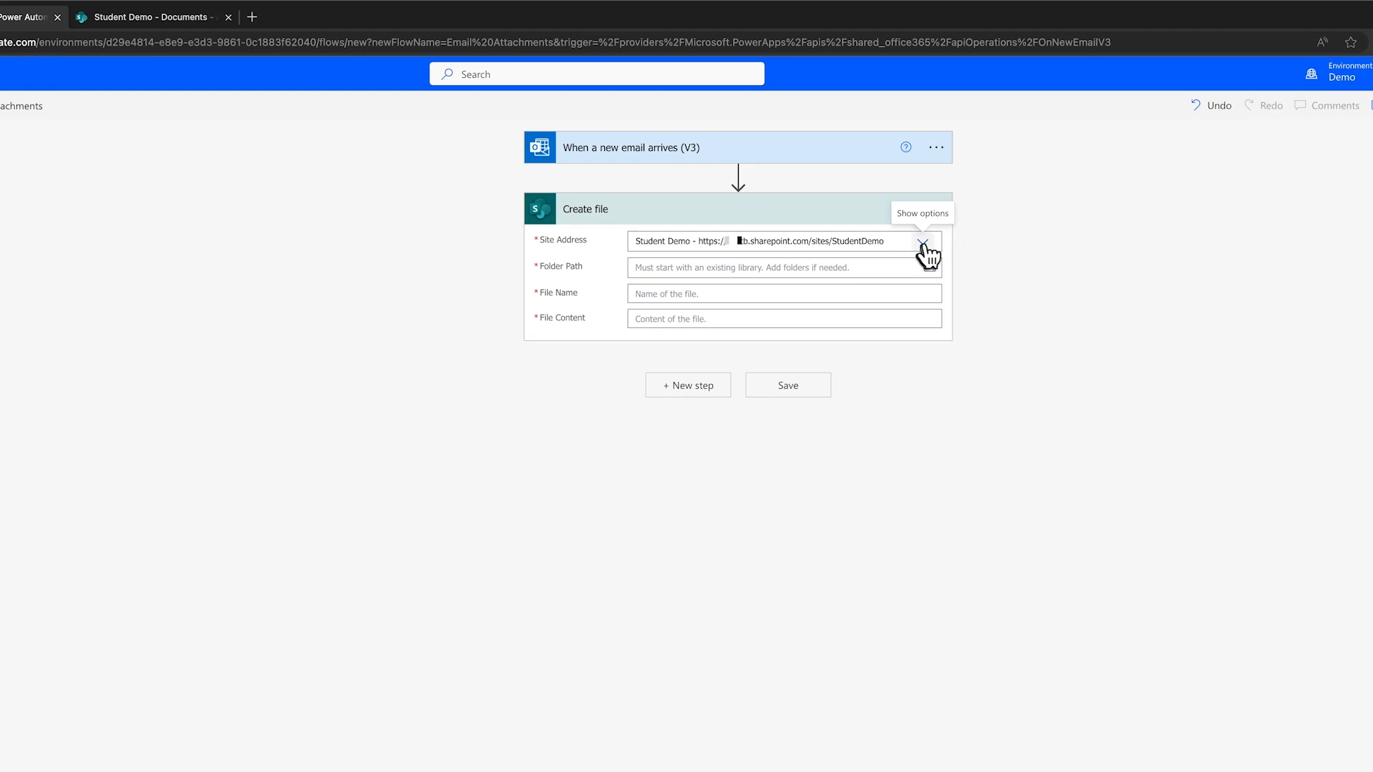
click(924, 240)
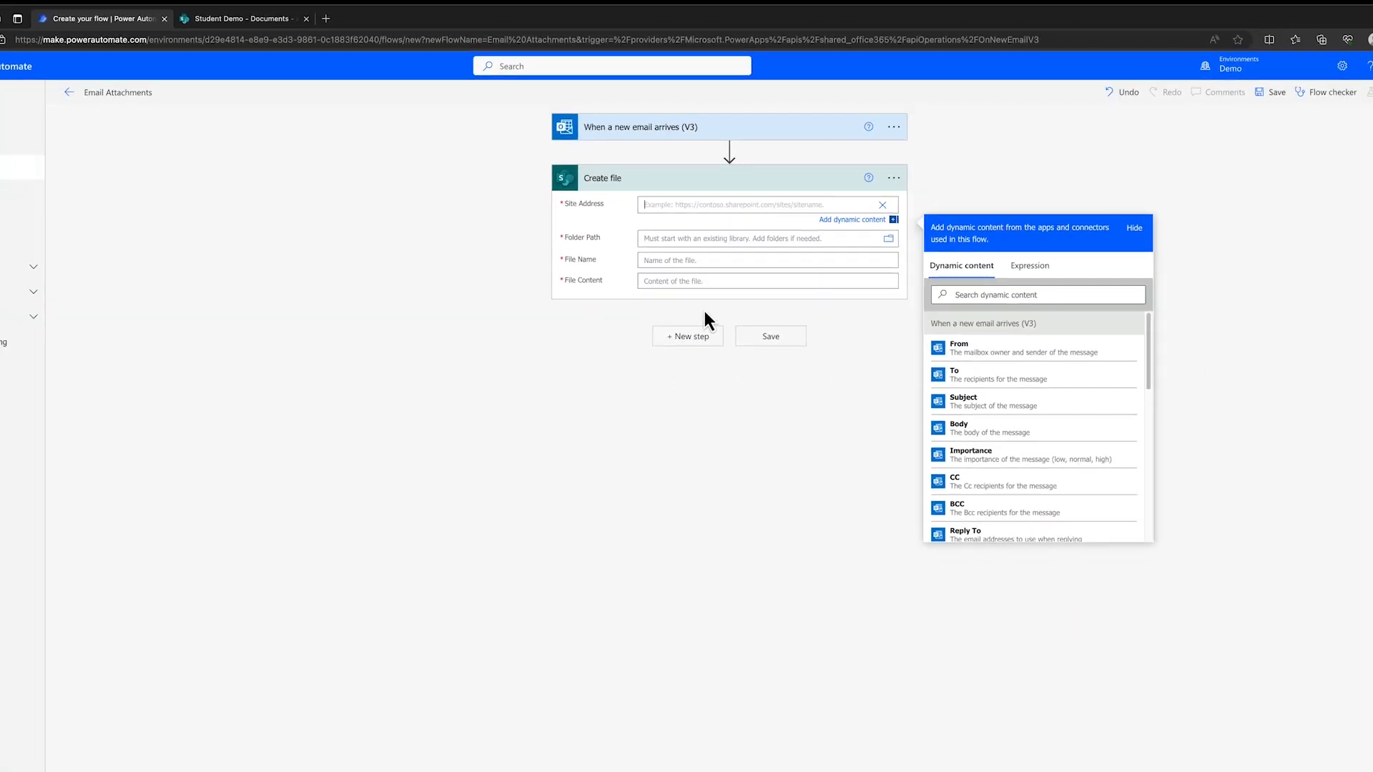
click(245, 18)
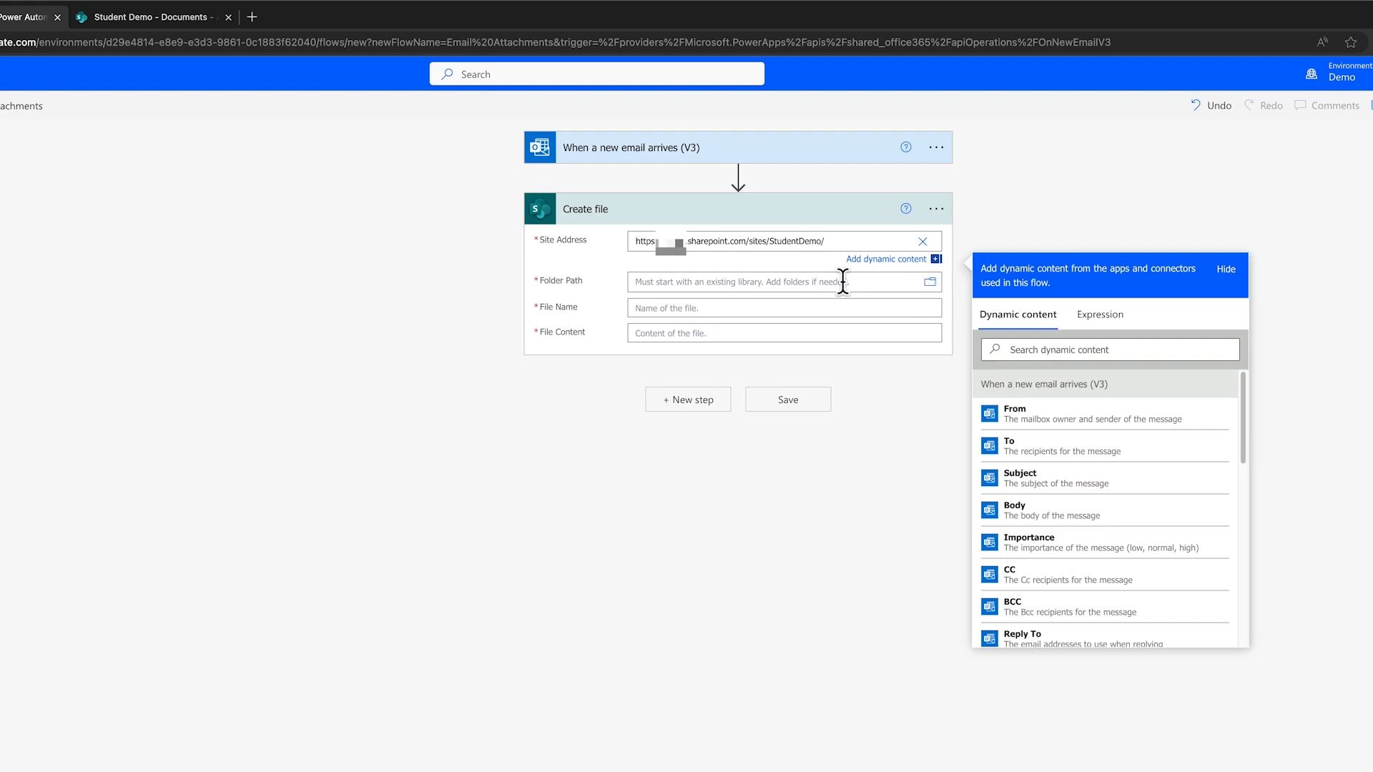
click(929, 282)
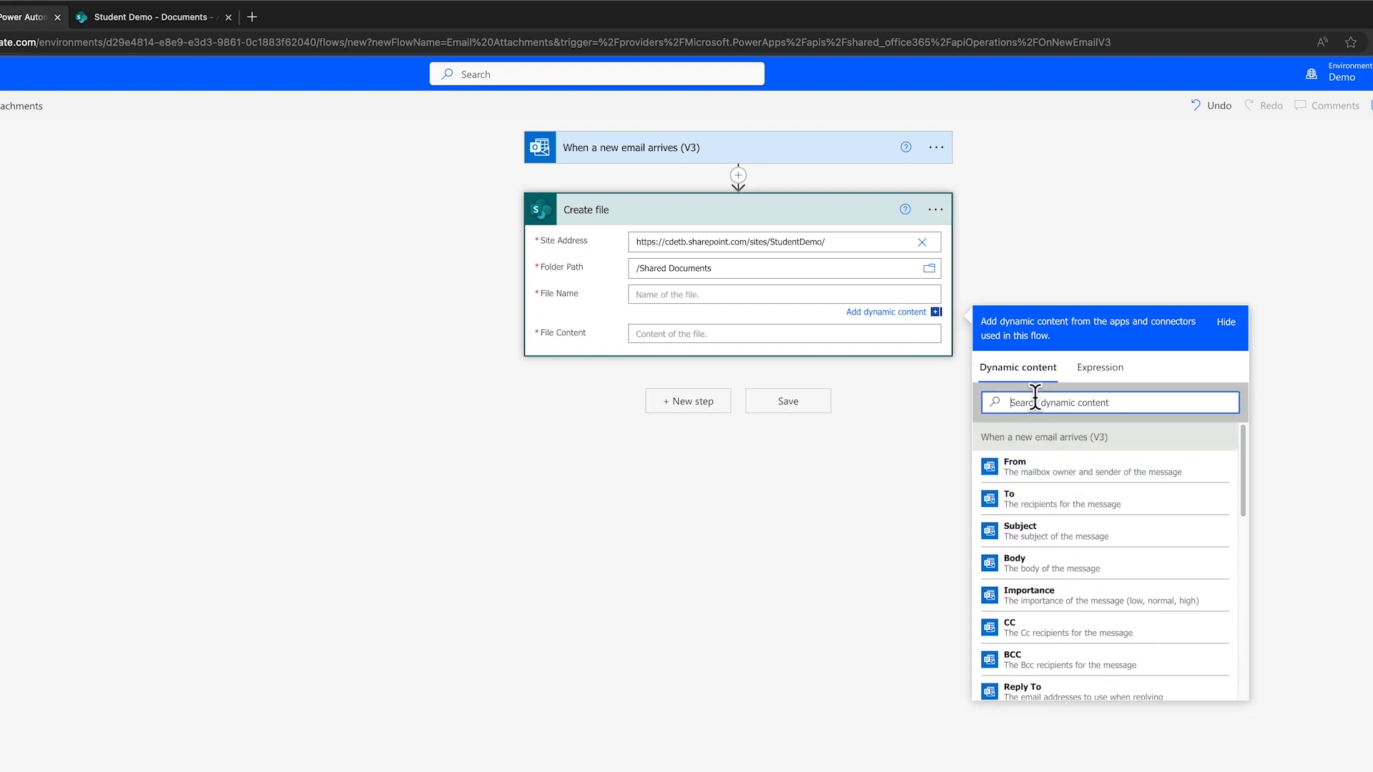
Step: Use Attachments Name as the file name and Attachments Content as the file content
text(attach)
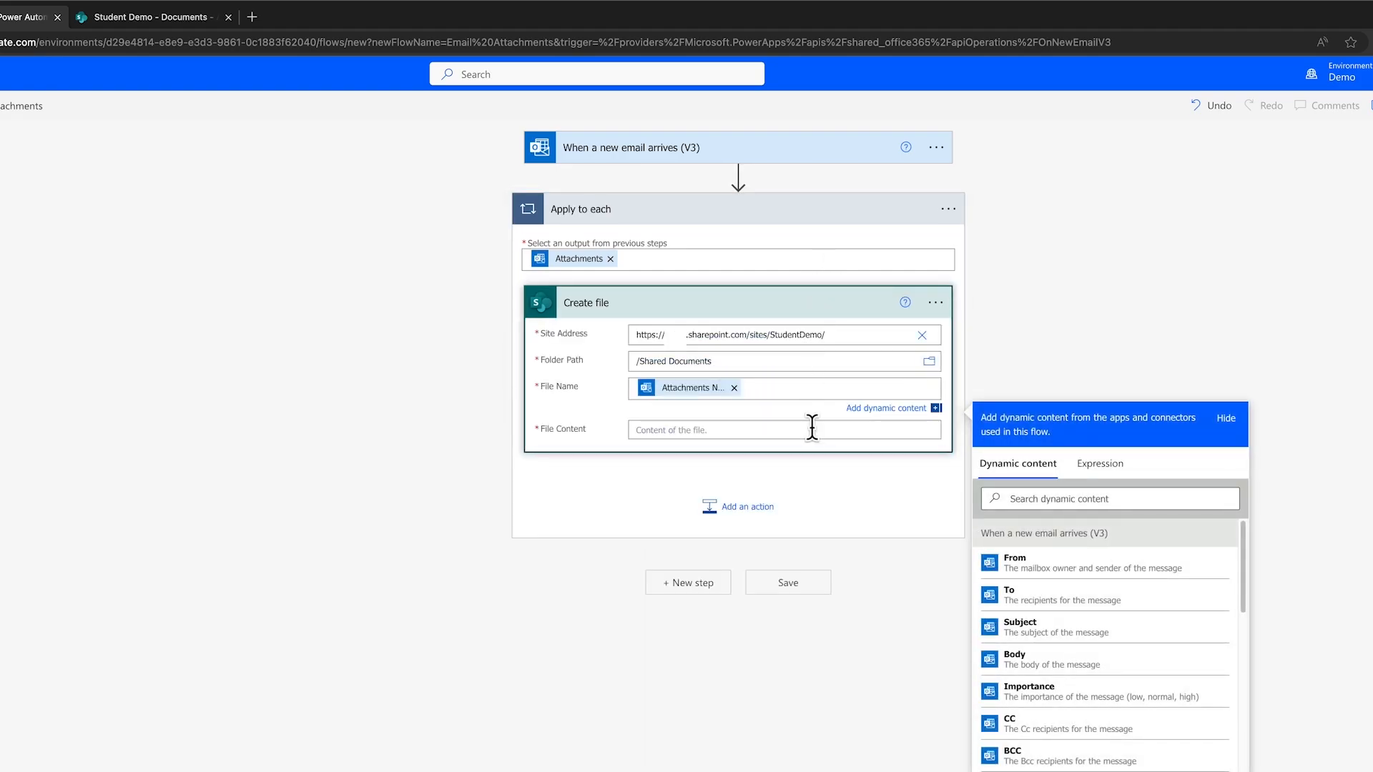
click(1048, 592)
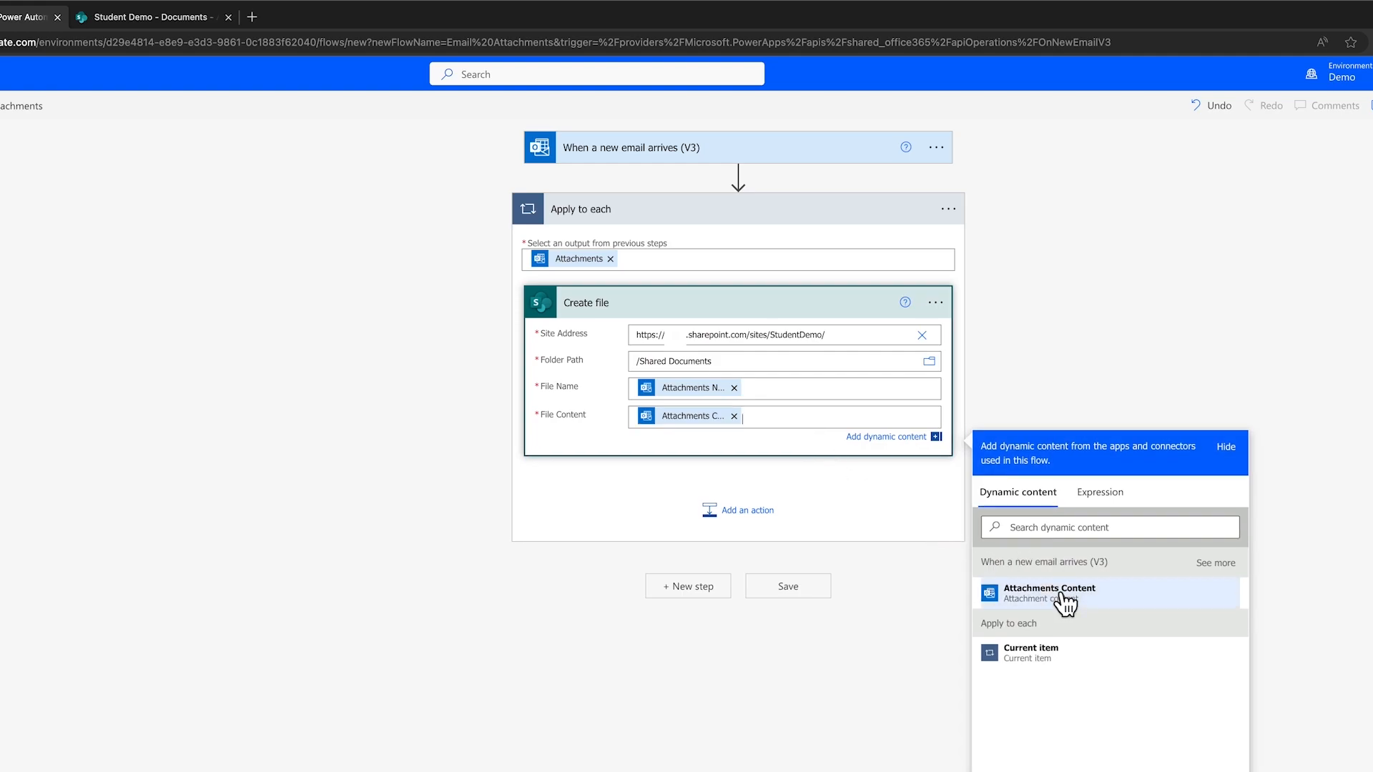
click(786, 584)
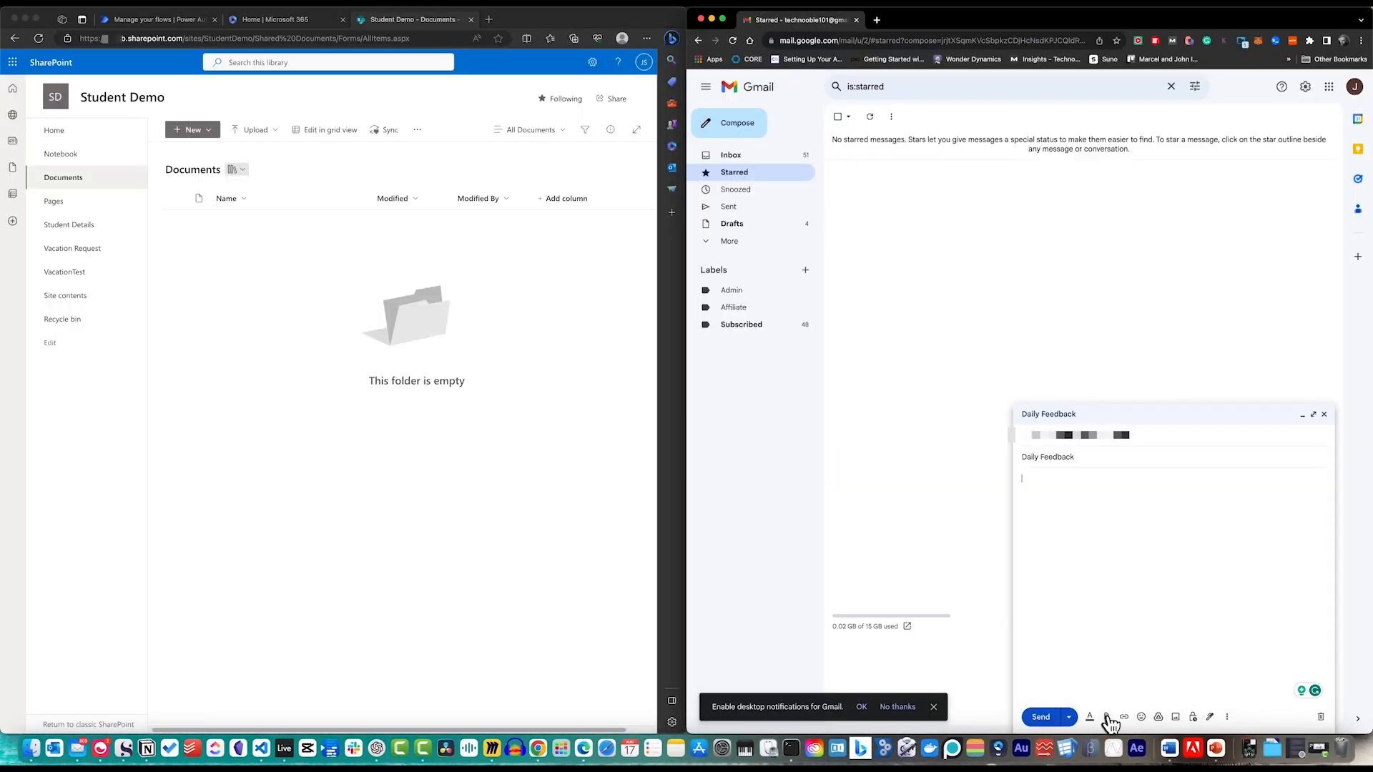
Step: Attach the upscaled JPEG from Temp to the Daily Feedback email and send it
click(1106, 716)
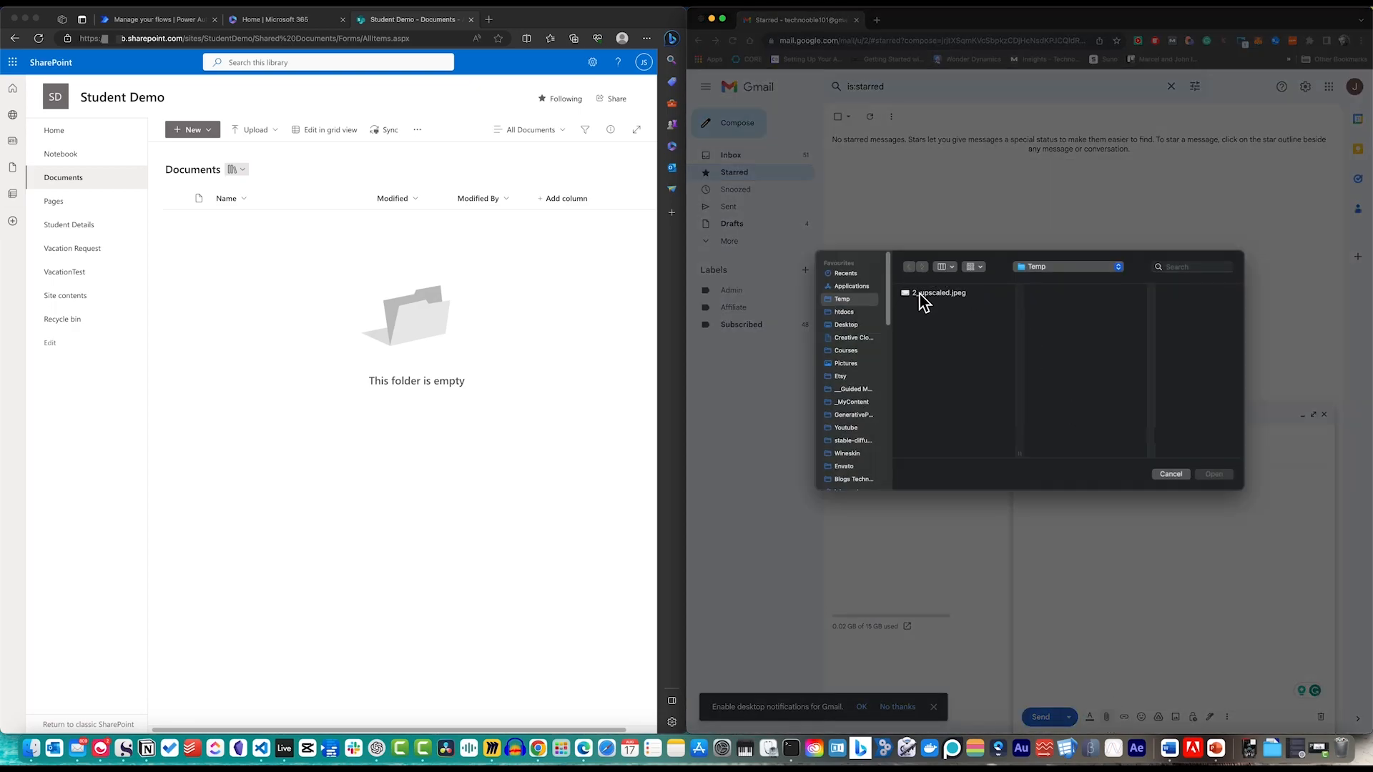
click(1214, 474)
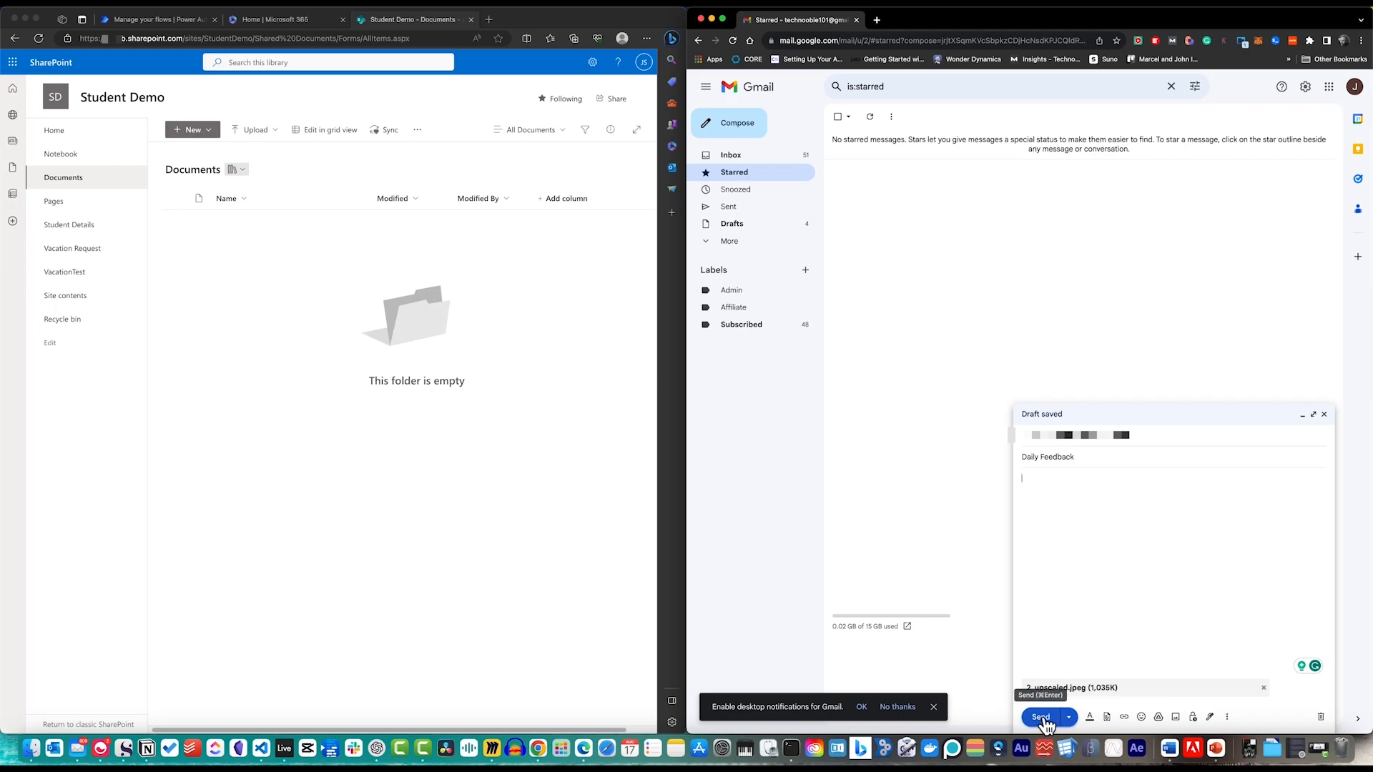
click(1039, 716)
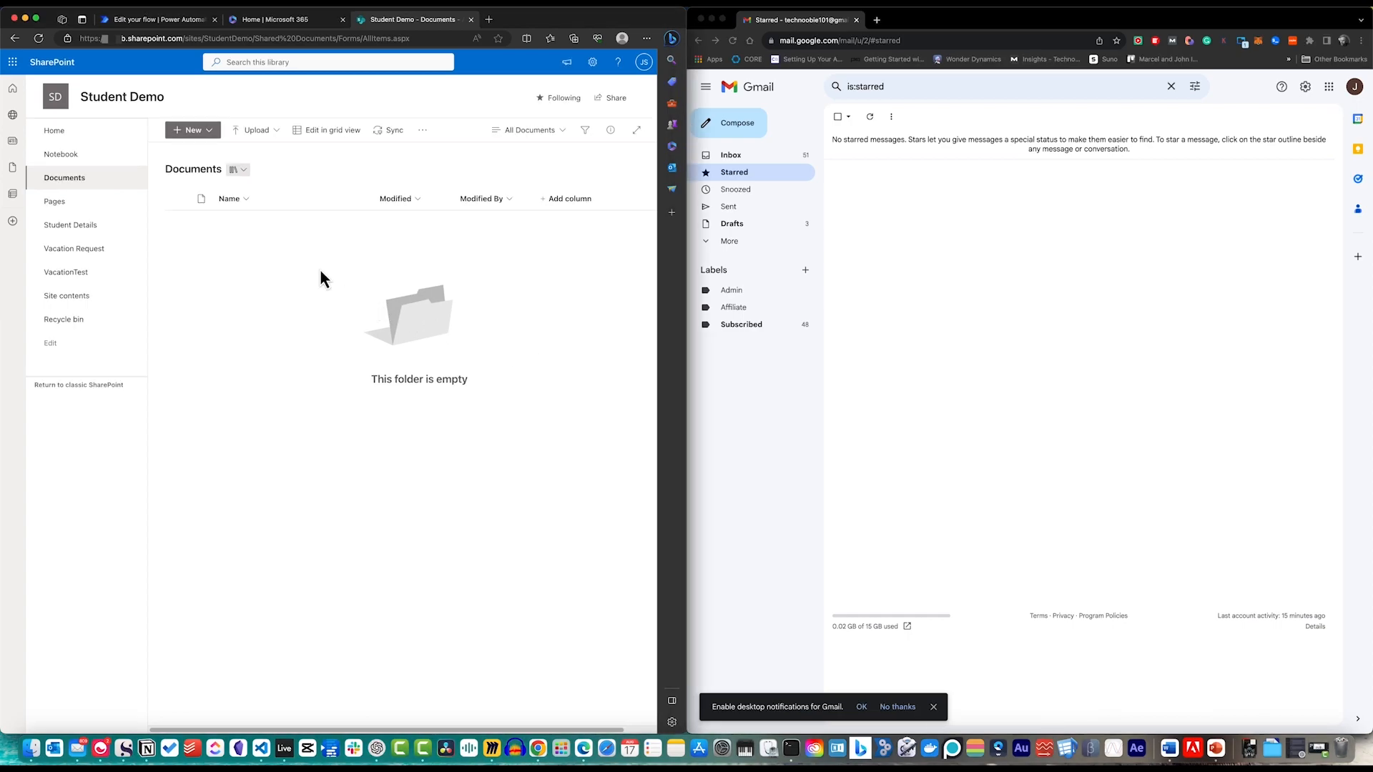
Step: Refresh the Documents library and view the saved 2_upscaled.jpeg
click(37, 37)
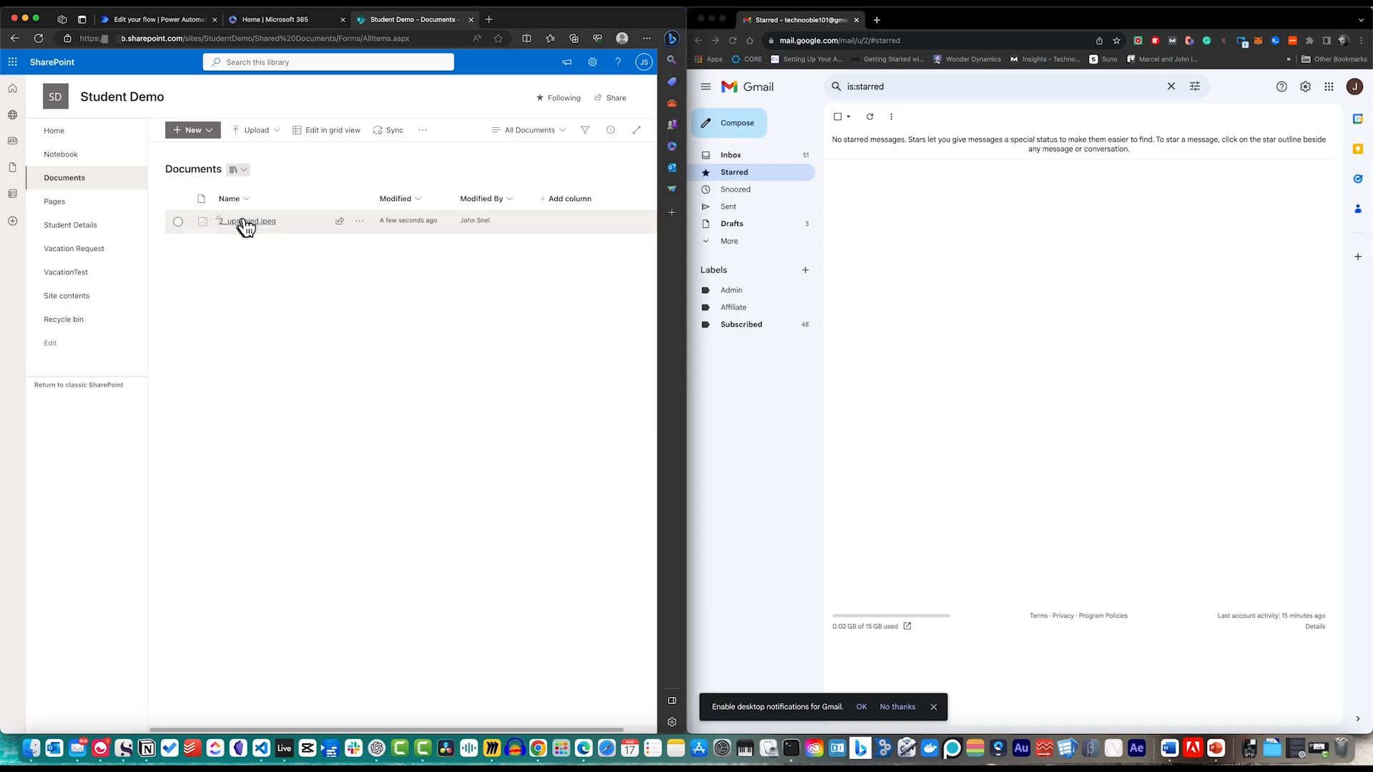
click(249, 220)
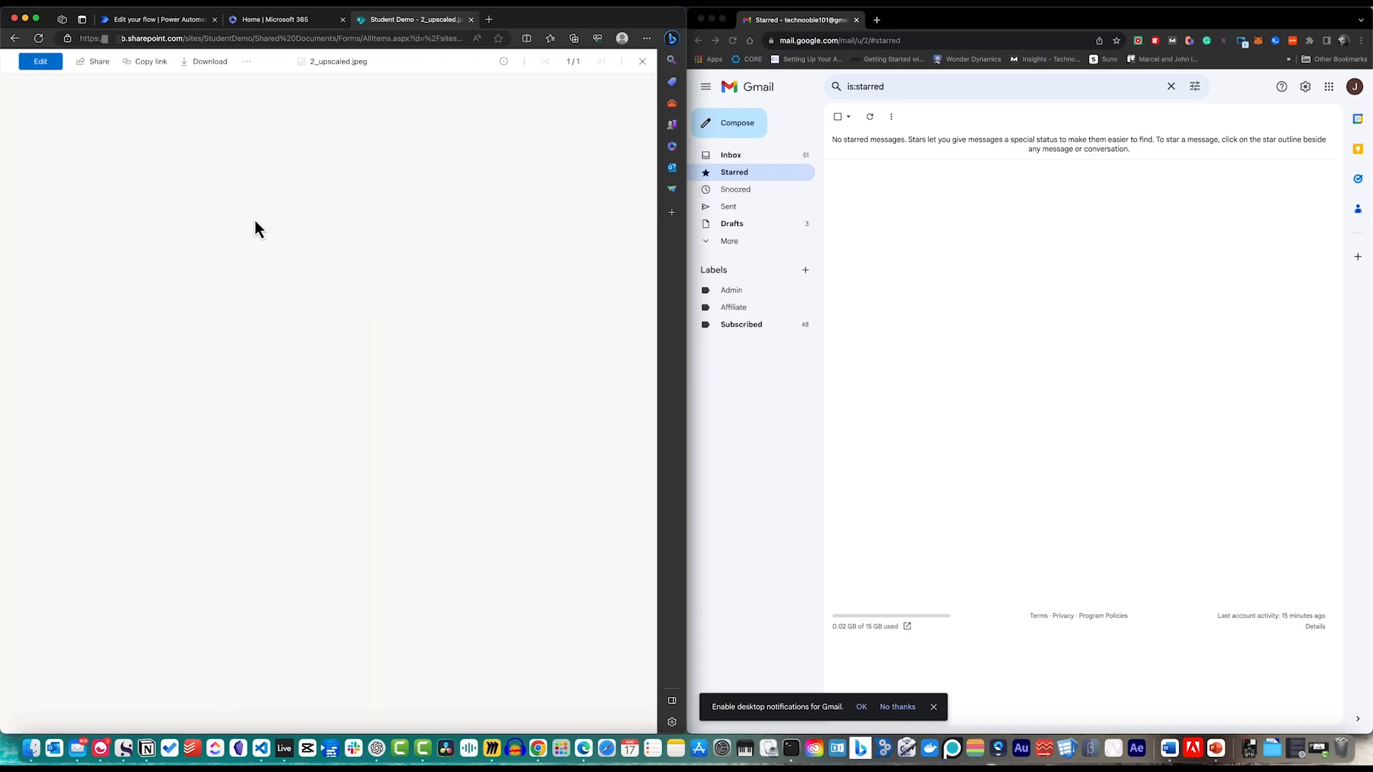